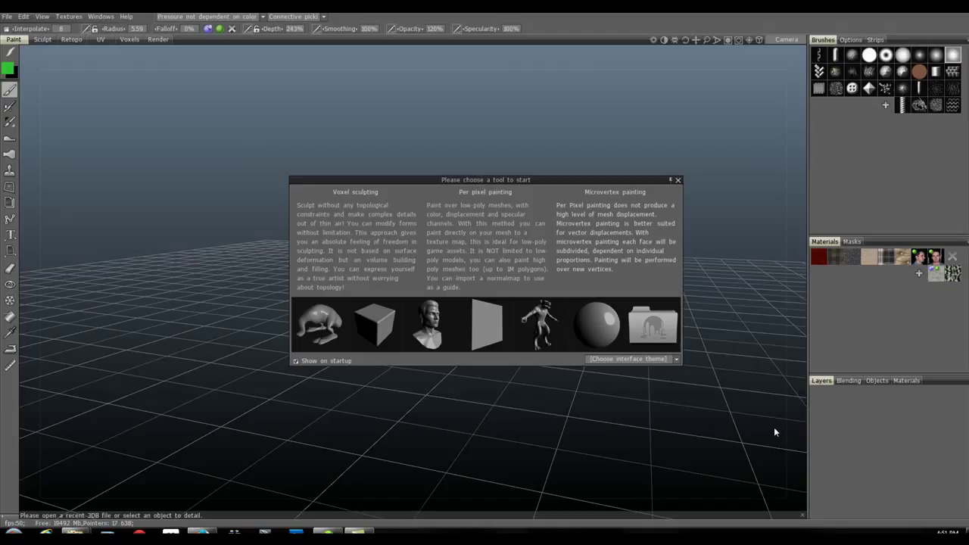
mouse_move(632, 165)
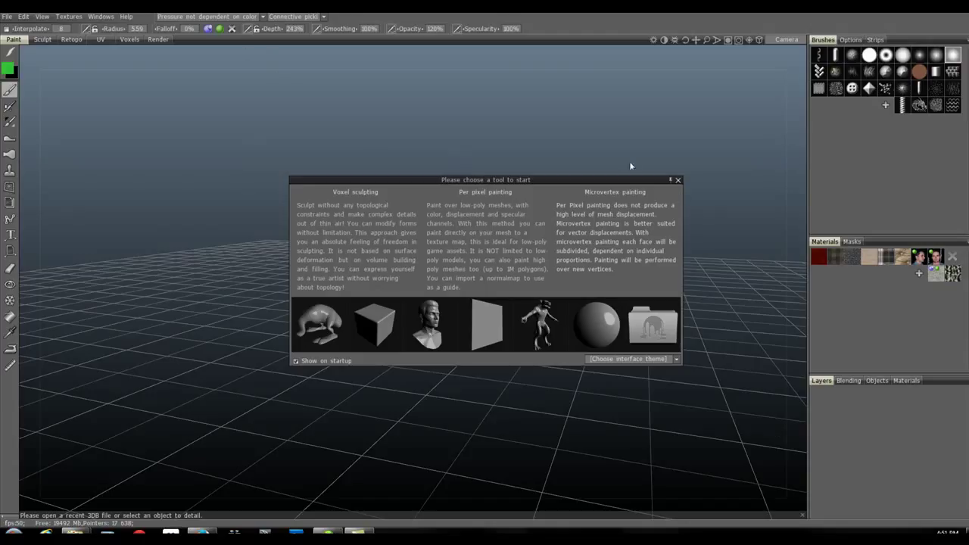
Dismiss the 'Please choose a tool to start' splash so the empty grid scene shows.
left_click(678, 180)
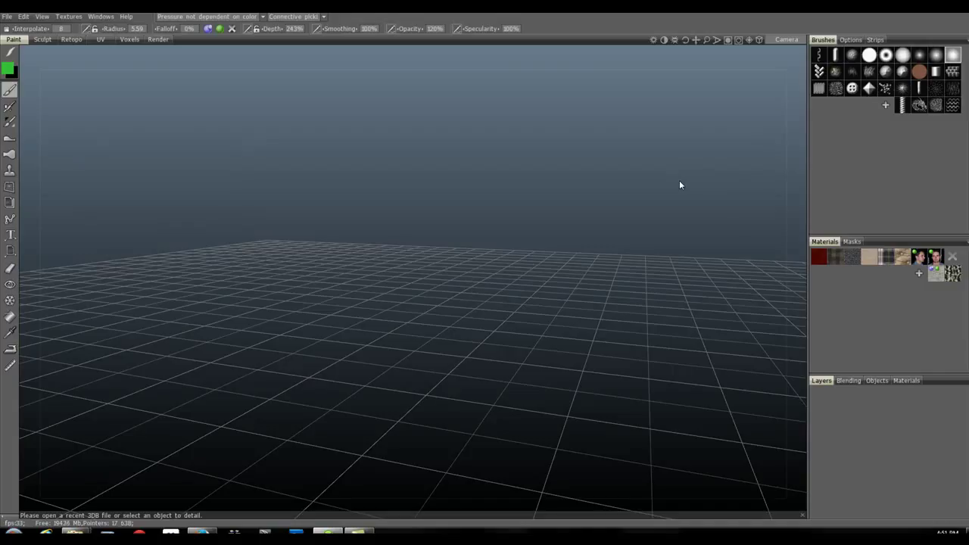
mouse_move(527, 190)
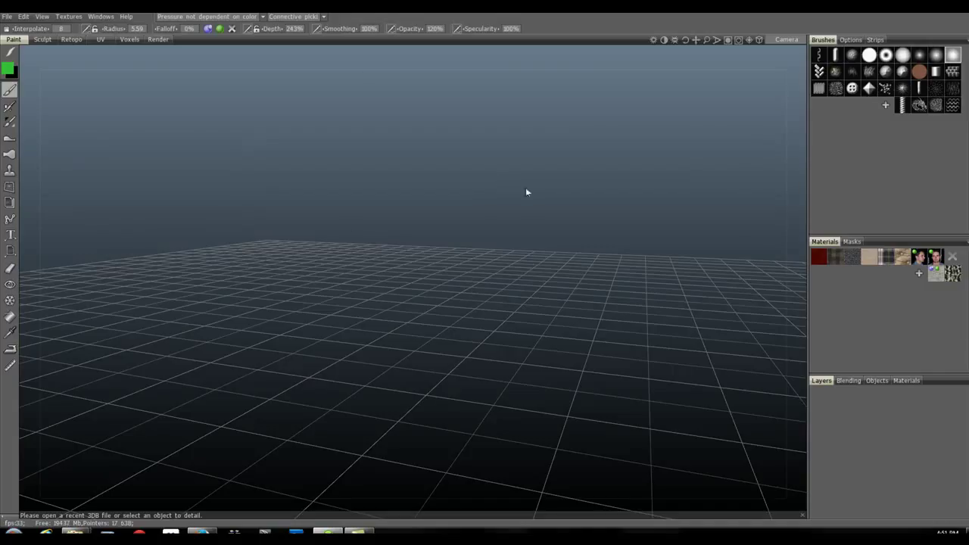
mouse_move(488, 315)
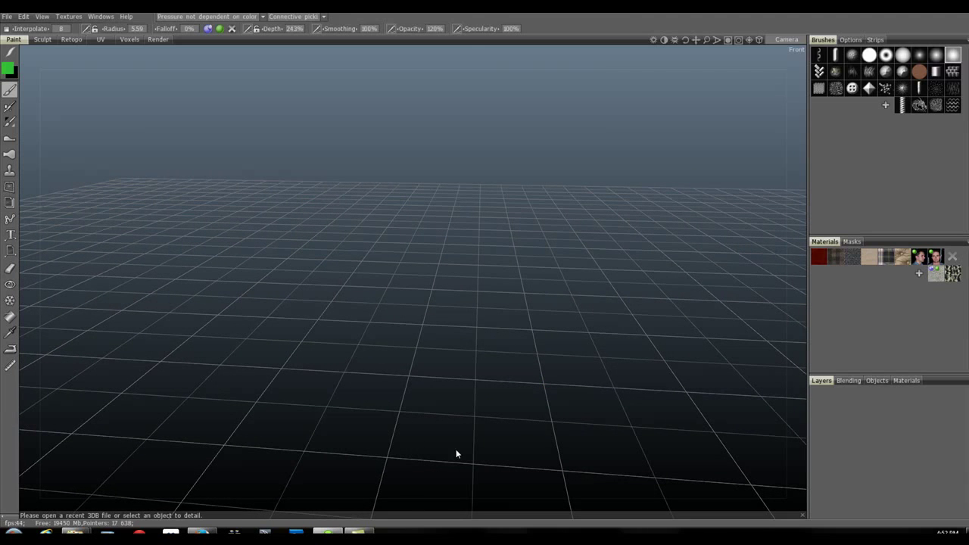
mouse_move(551, 430)
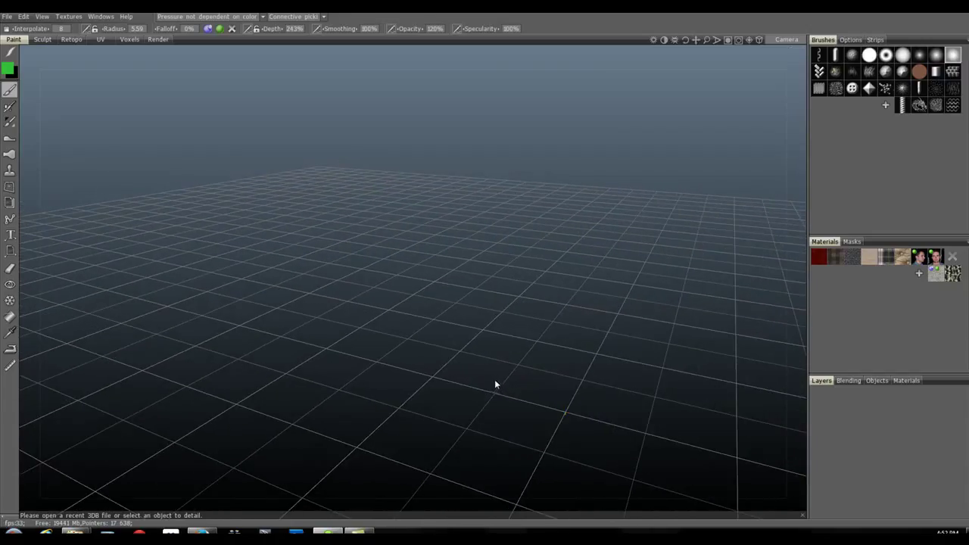
Show the File menu commands over the empty scene.
left_click(6, 16)
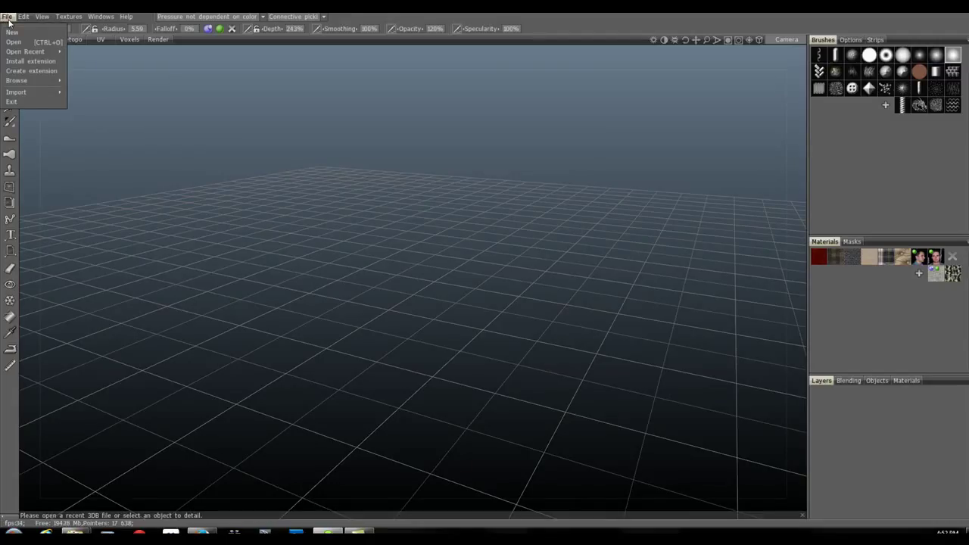
Import 'Beast for 3dC' as a reference mesh via File > Import > Reference Mesh.
left_click(15, 93)
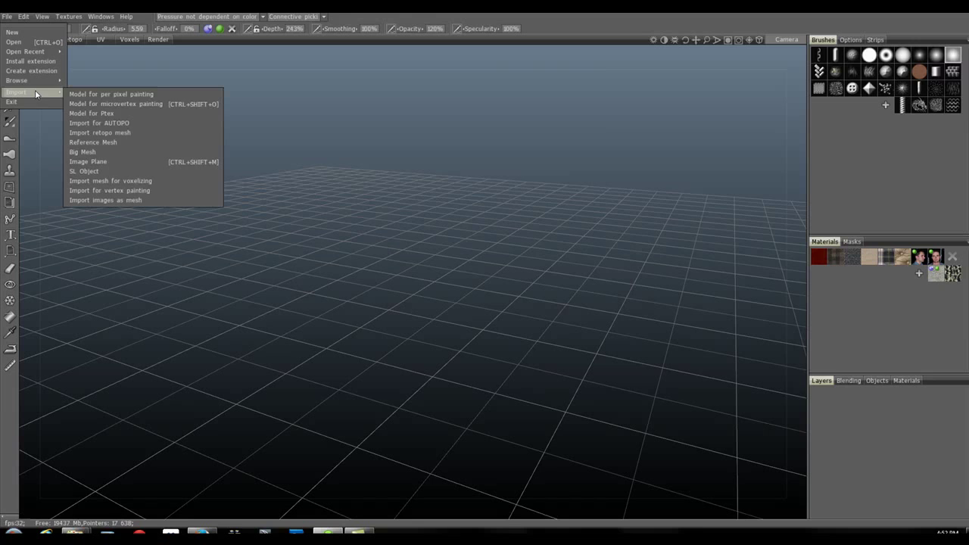
left_click(93, 143)
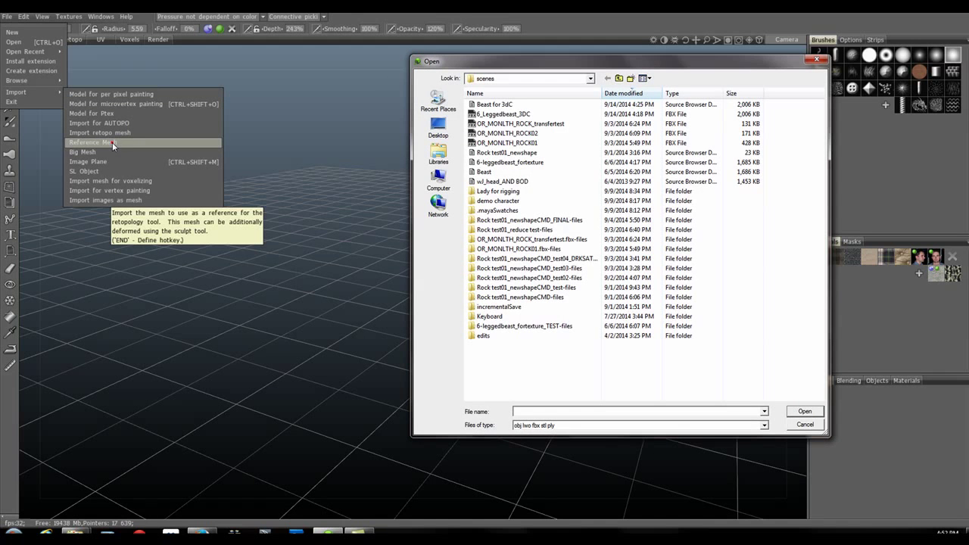
left_click(494, 105)
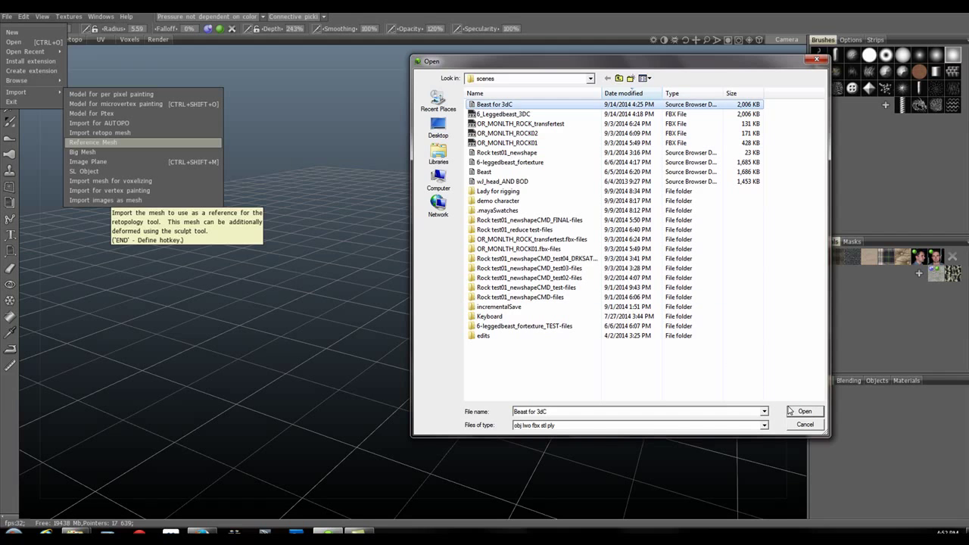
left_click(804, 412)
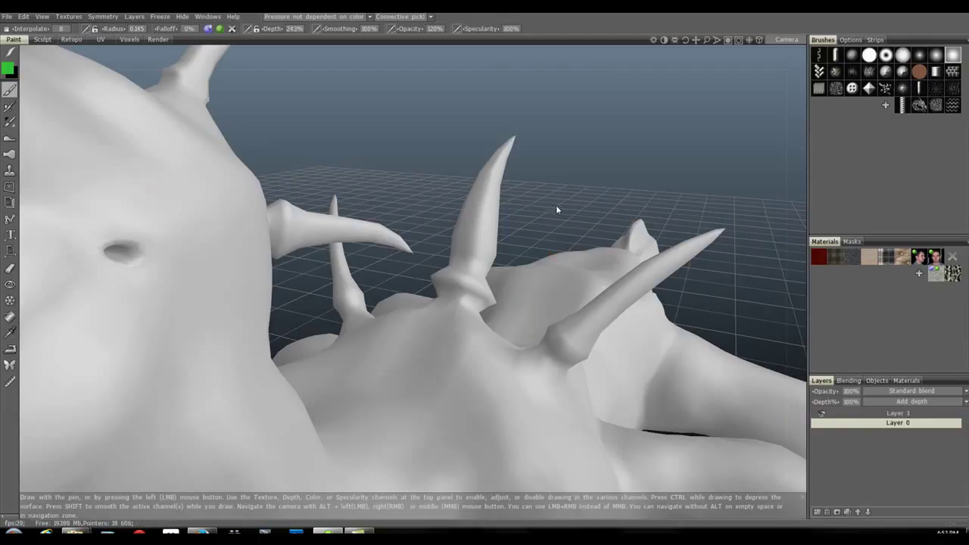
mouse_move(575, 212)
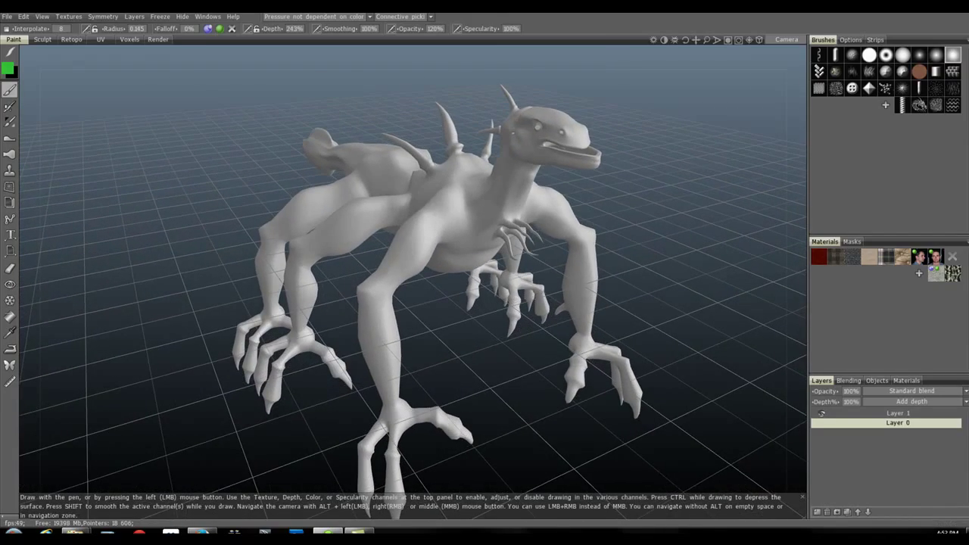
left_click(6, 15)
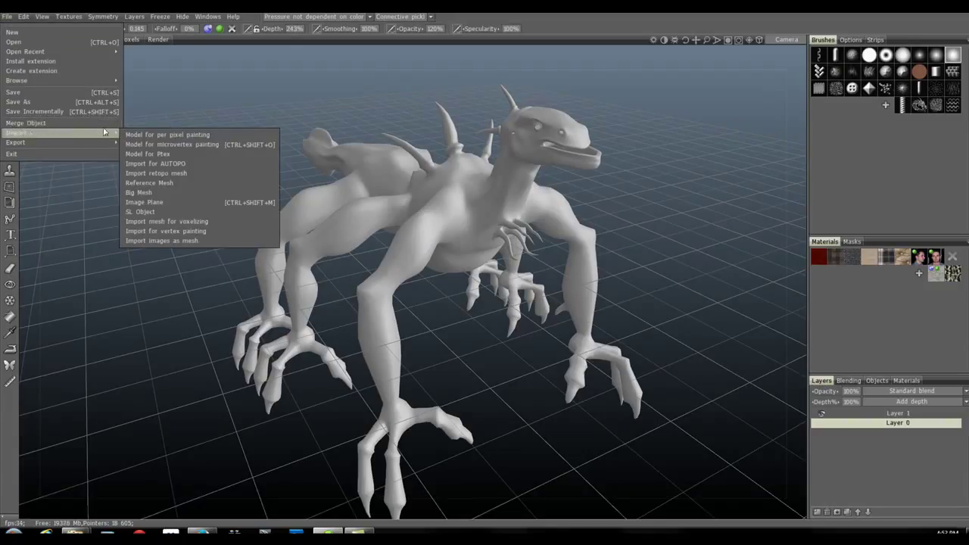
mouse_move(175, 173)
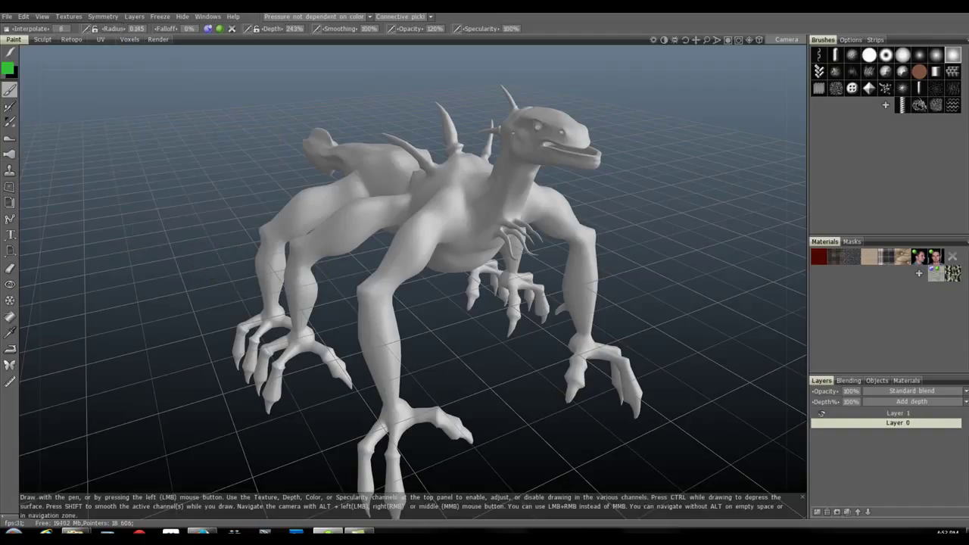
mouse_move(360, 252)
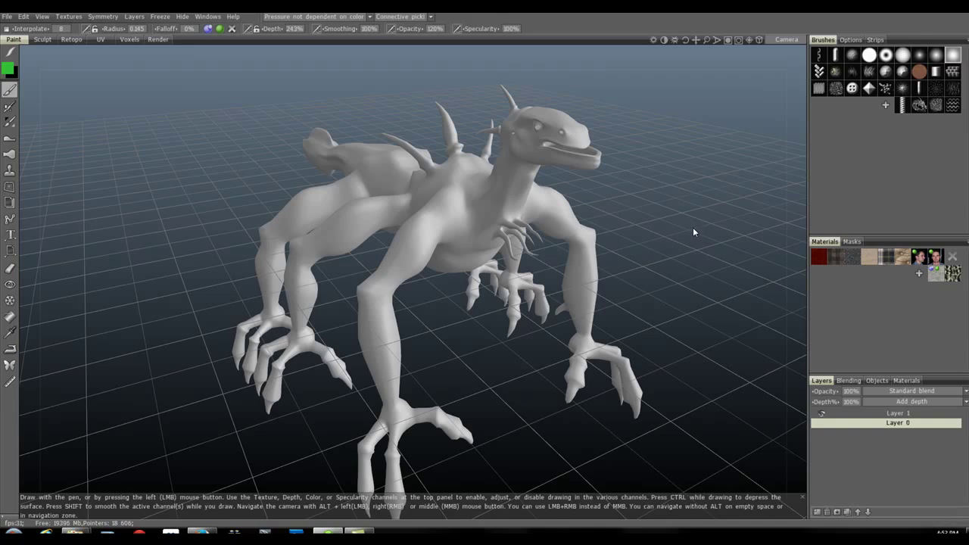
left_click_drag(681, 230, 605, 230)
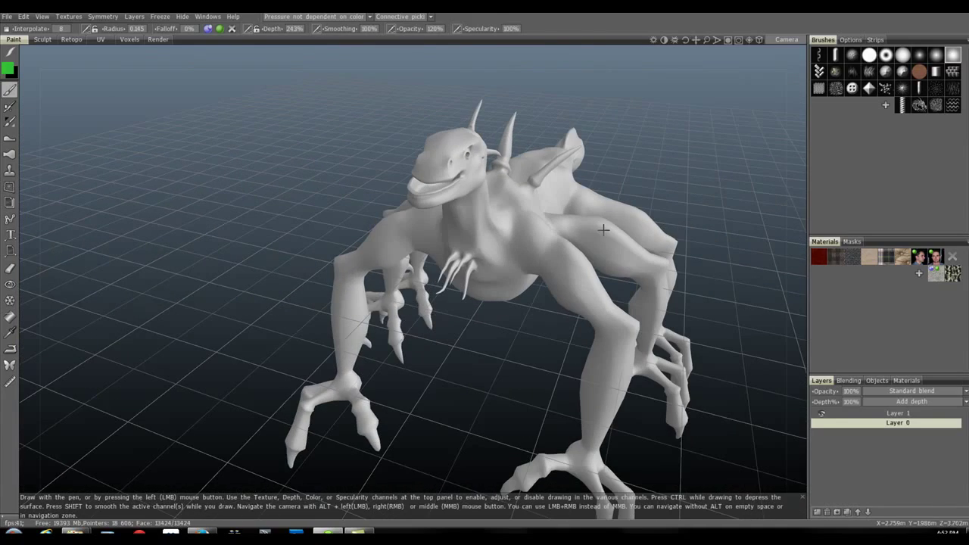
mouse_move(652, 41)
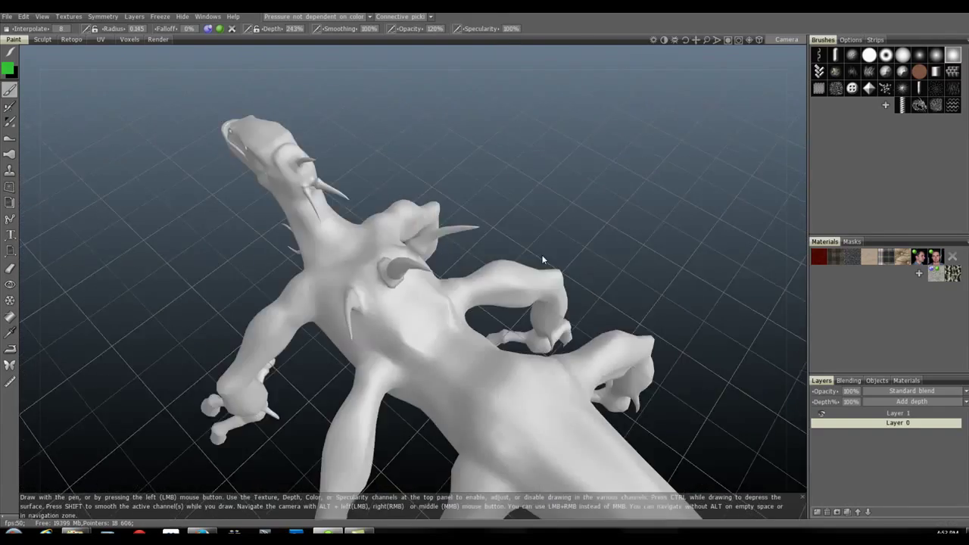
left_click_drag(542, 261, 726, 196)
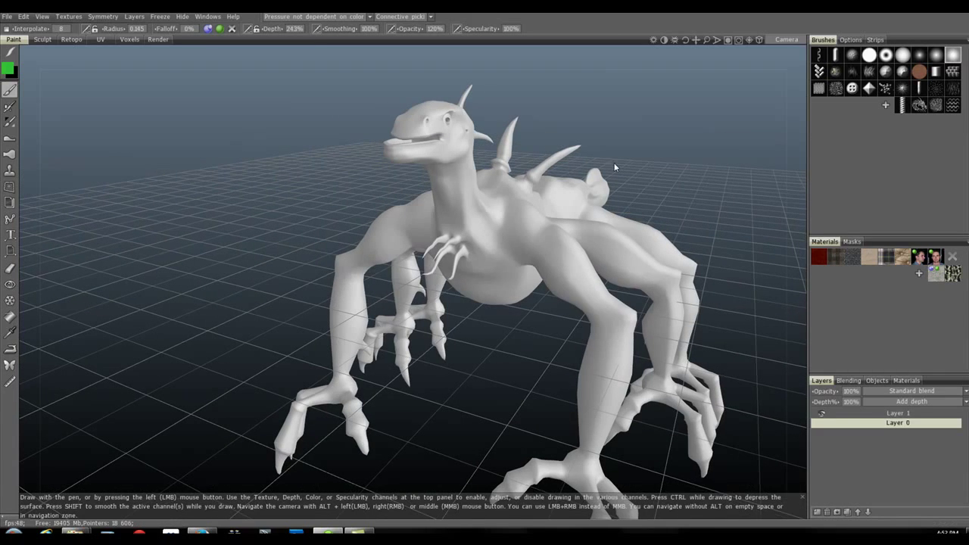
Enable the red symmetry plane through the creature's torso and orbit to a new angle.
left_click(103, 15)
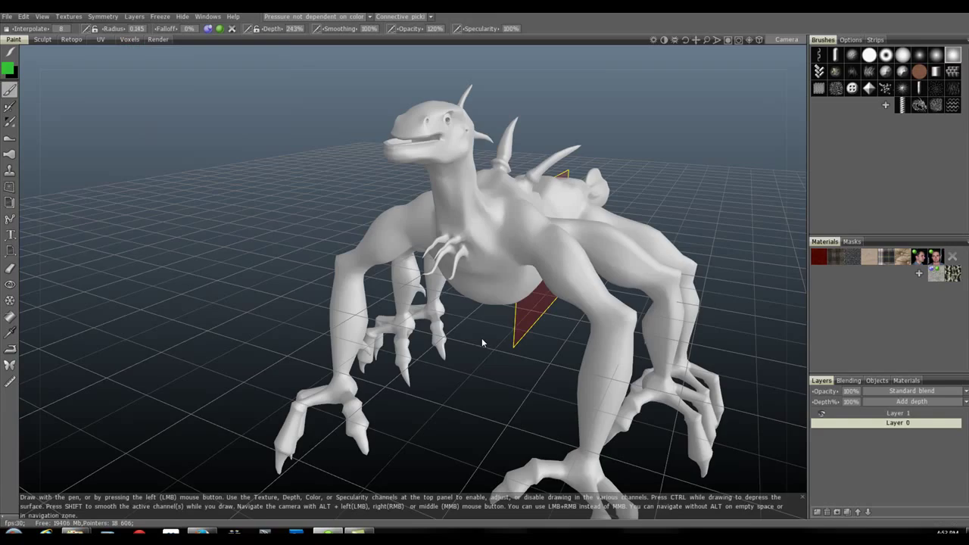
left_click_drag(482, 342, 470, 381)
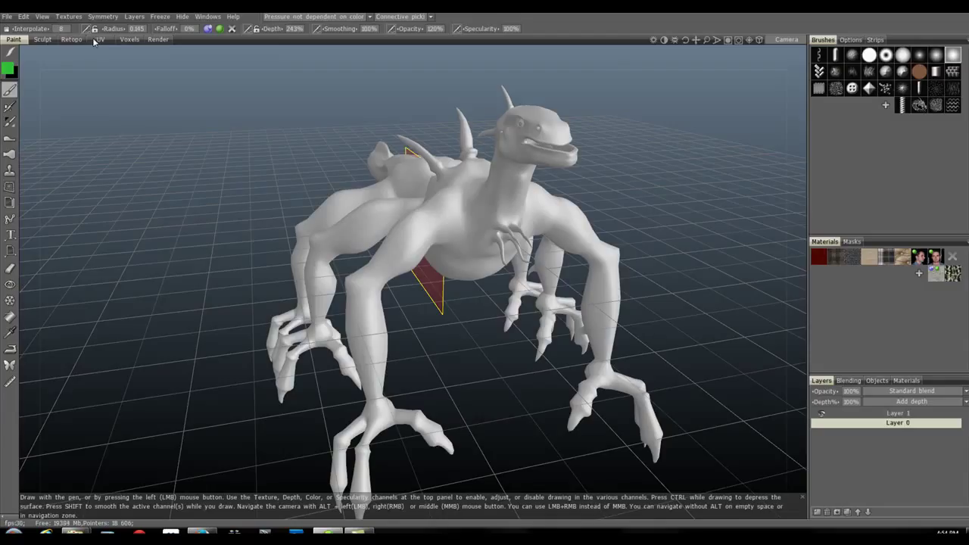
Enter the Retopo room and frame the creature's neck up close.
left_click(71, 39)
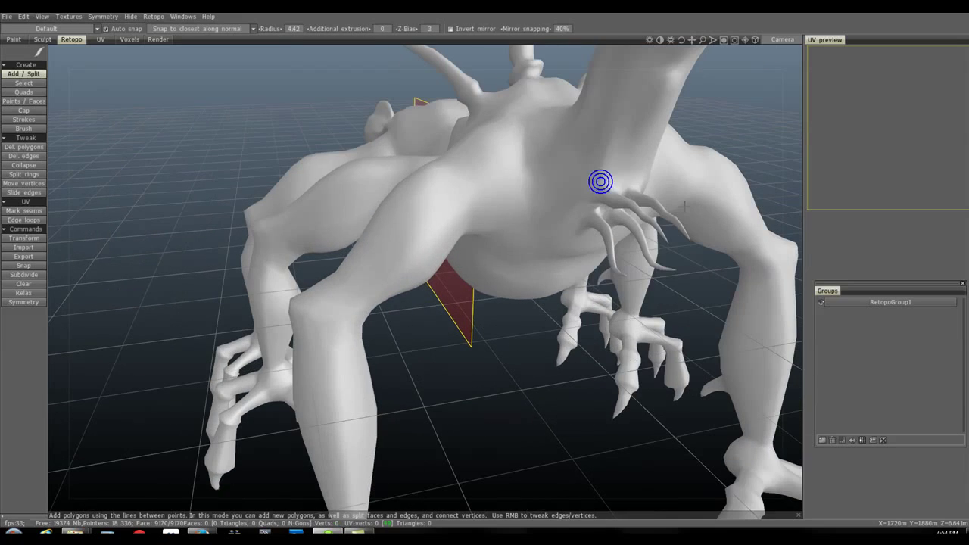
left_click_drag(600, 182, 609, 148)
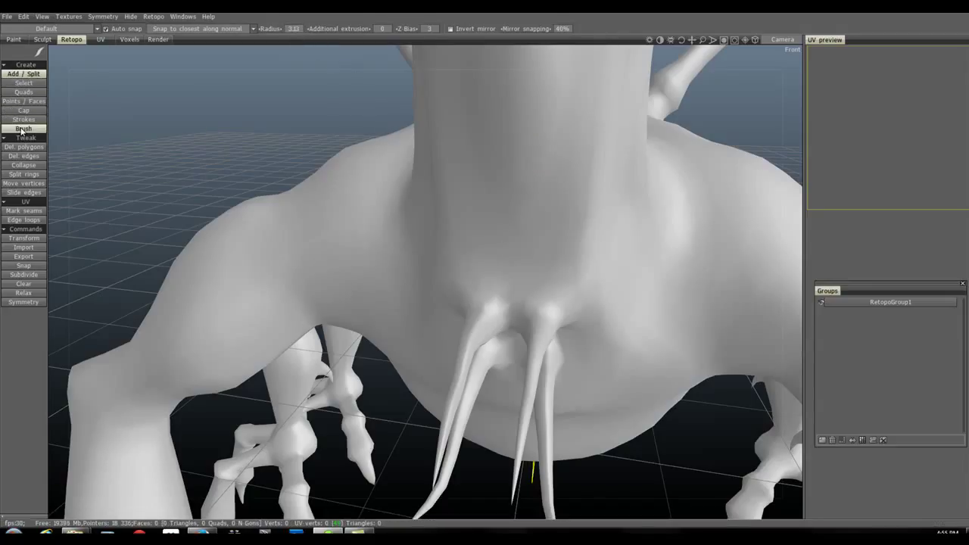
mouse_move(27, 136)
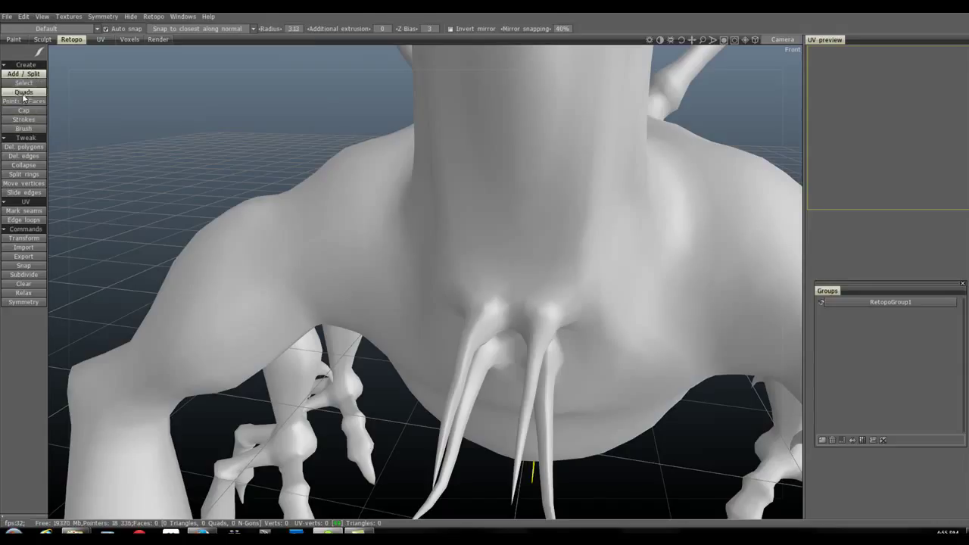
Place a rectangular grid of retopology points on the neck with the Points/Faces tool.
left_click(25, 100)
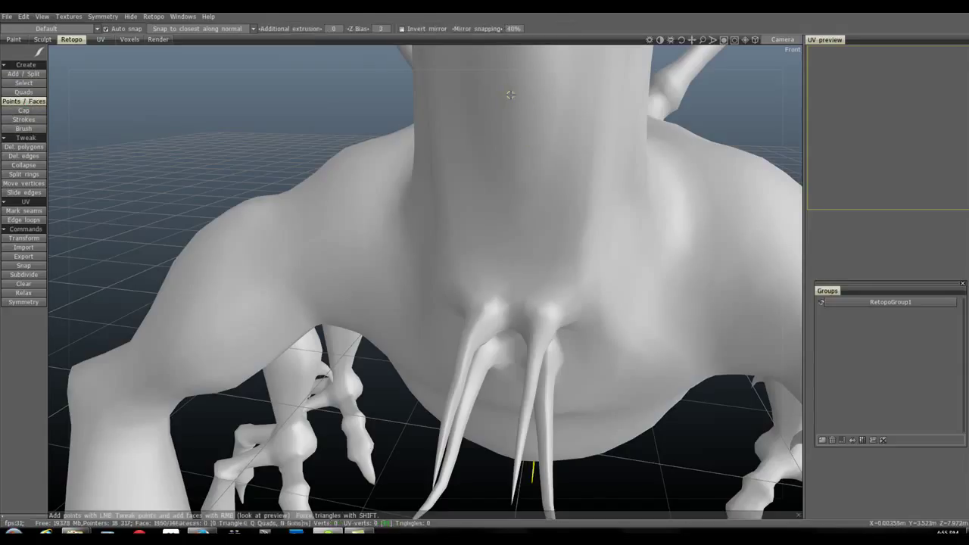
left_click(507, 124)
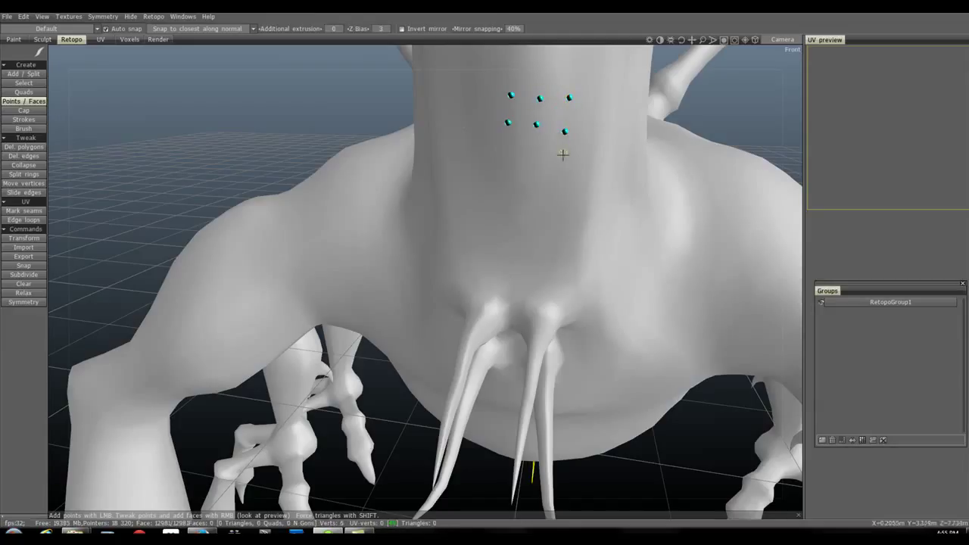
left_click(538, 156)
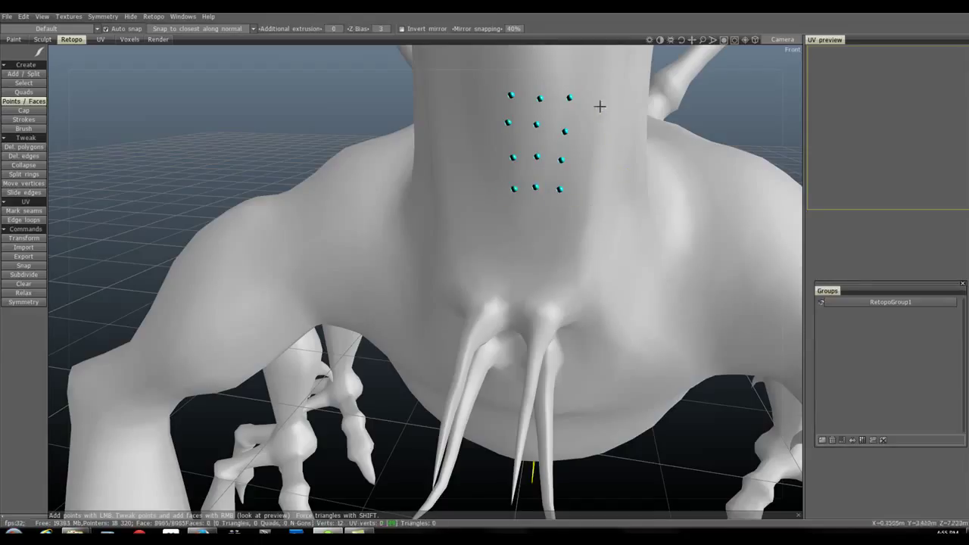
left_click(599, 97)
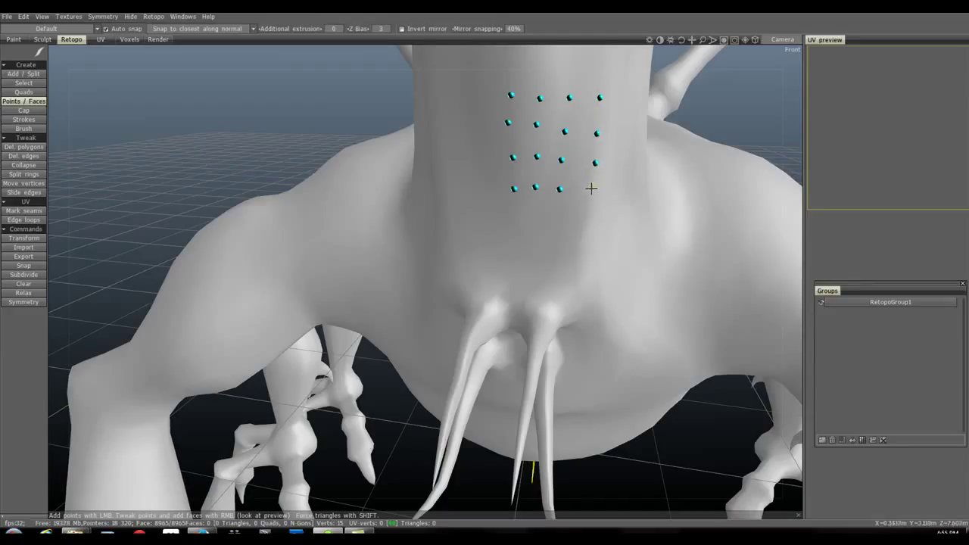
left_click(590, 188)
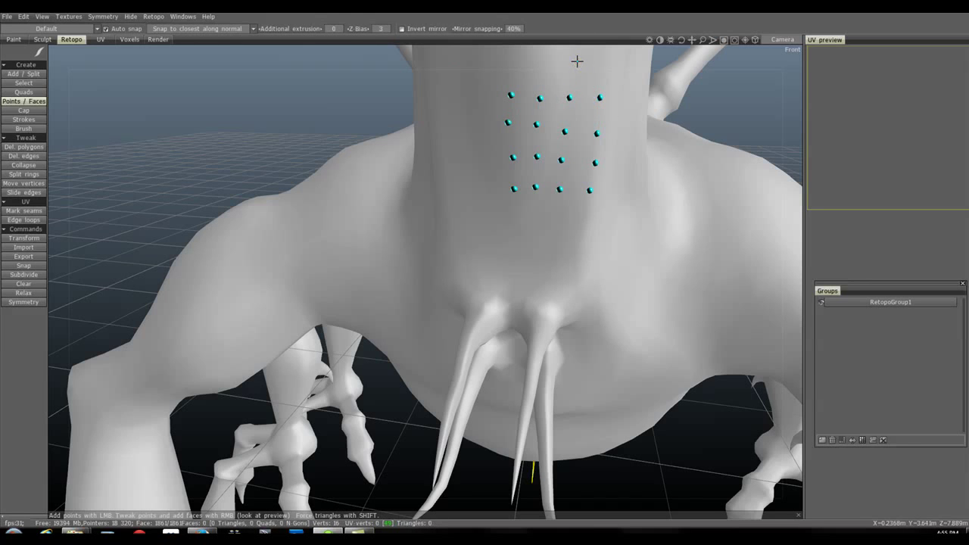
mouse_move(727, 113)
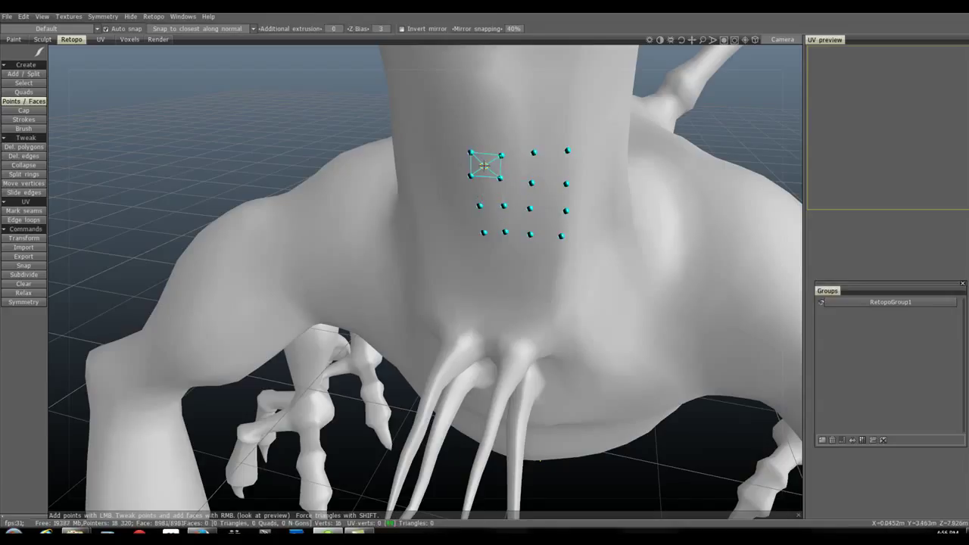
Create quad faces from the placed points to complete the neck patch.
left_click(530, 163)
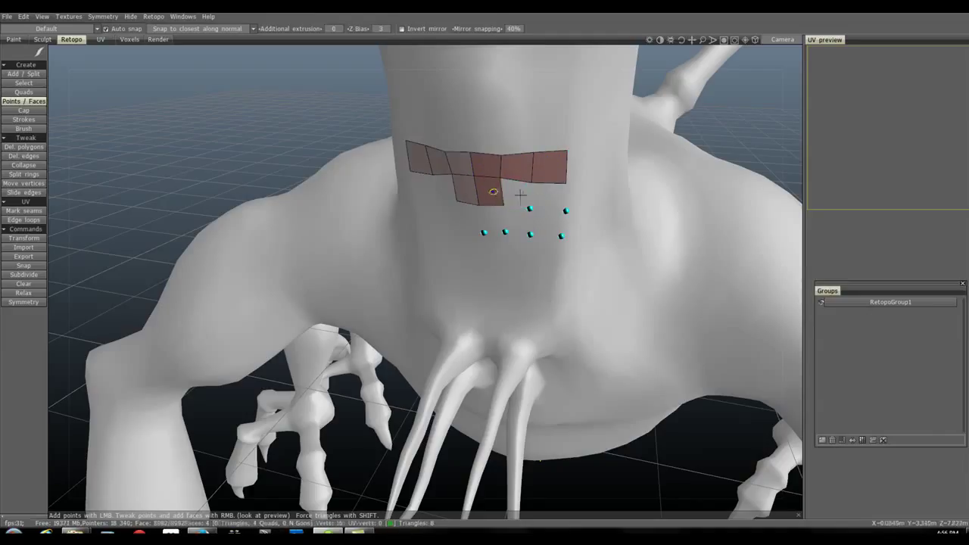
left_click(551, 224)
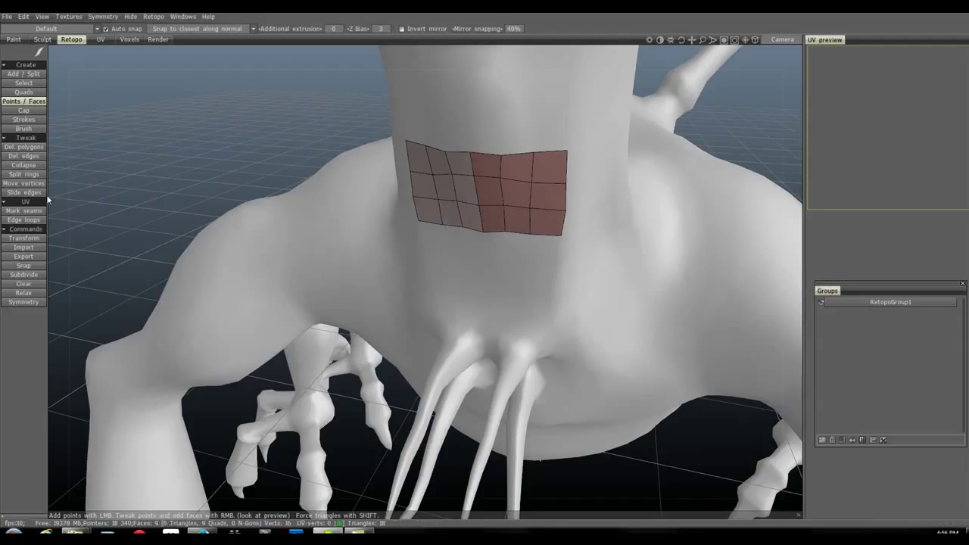
left_click(25, 183)
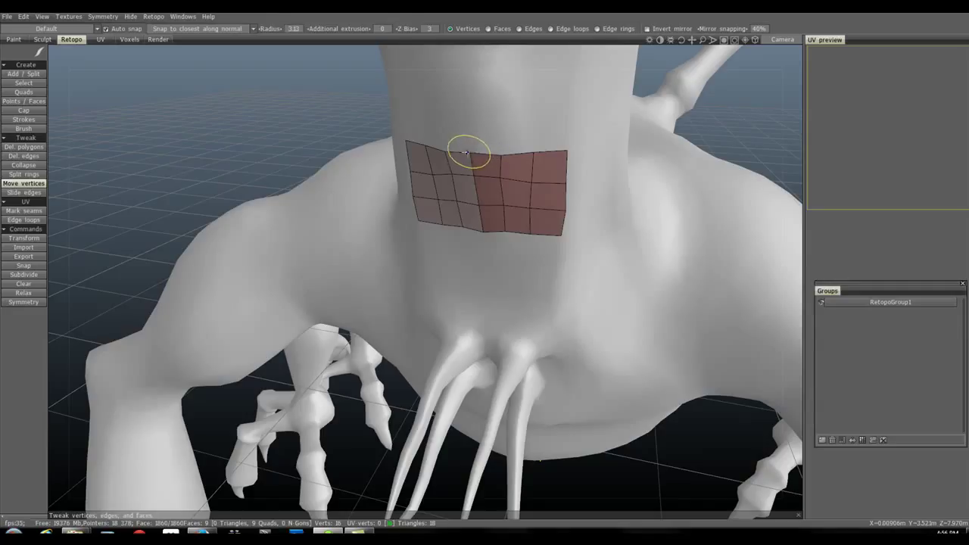
mouse_move(475, 154)
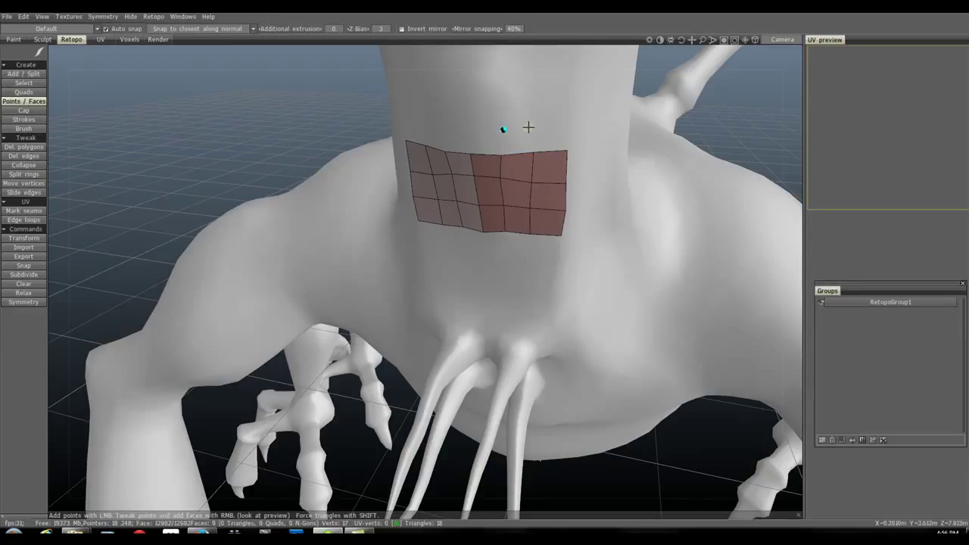
Add a column of quads rising from the patch's right side, forming an L-shape.
left_click(533, 129)
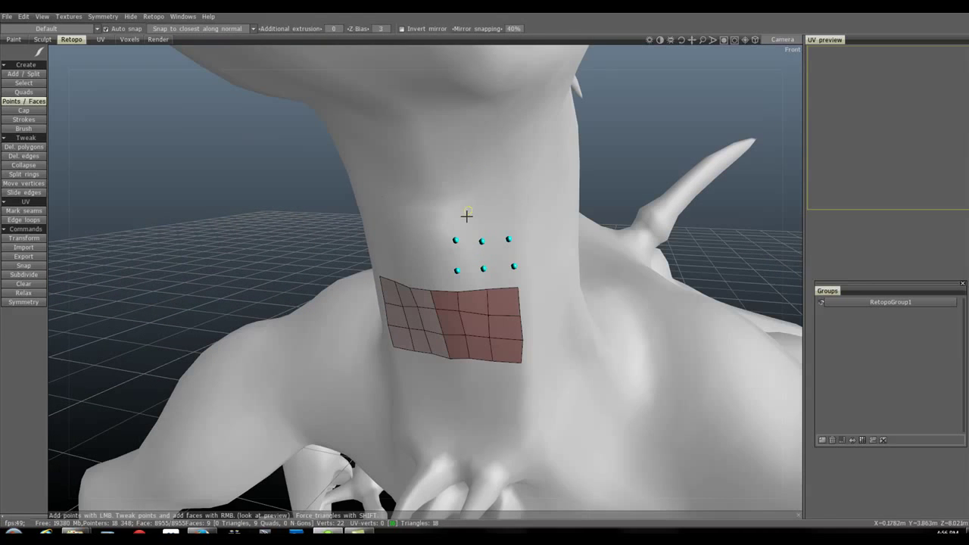
left_click(477, 213)
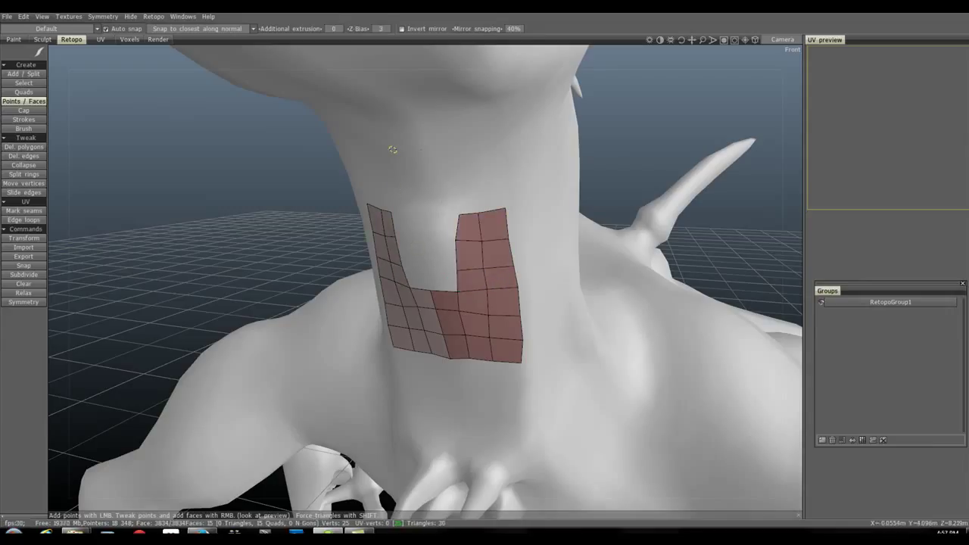
left_click(24, 93)
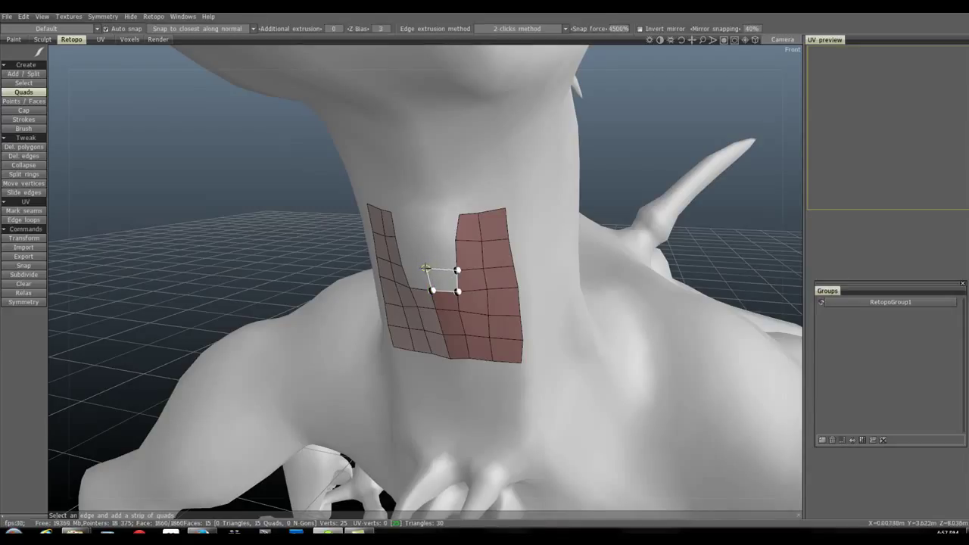
Extrude quad strips into the L-shape gap and along the patch's top and right edges.
left_click(427, 269)
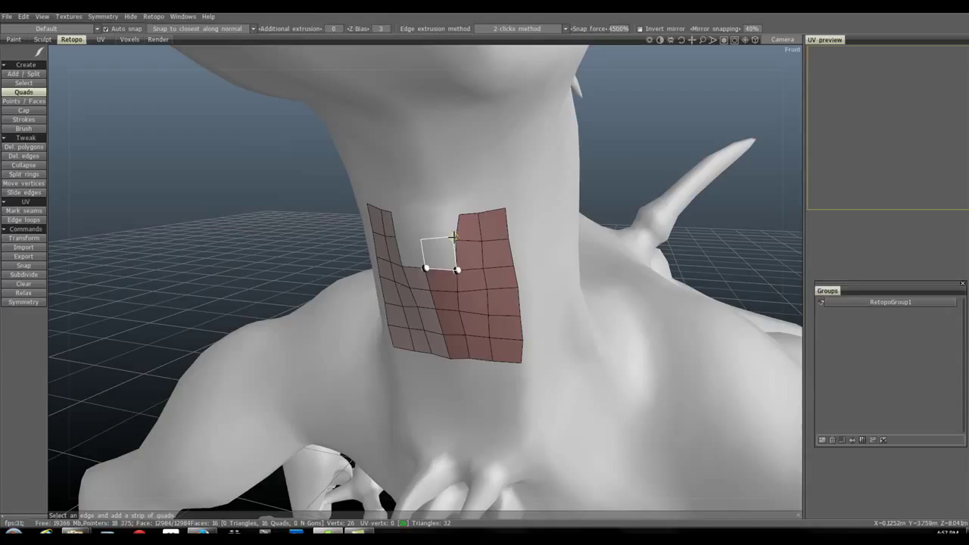
left_click(421, 212)
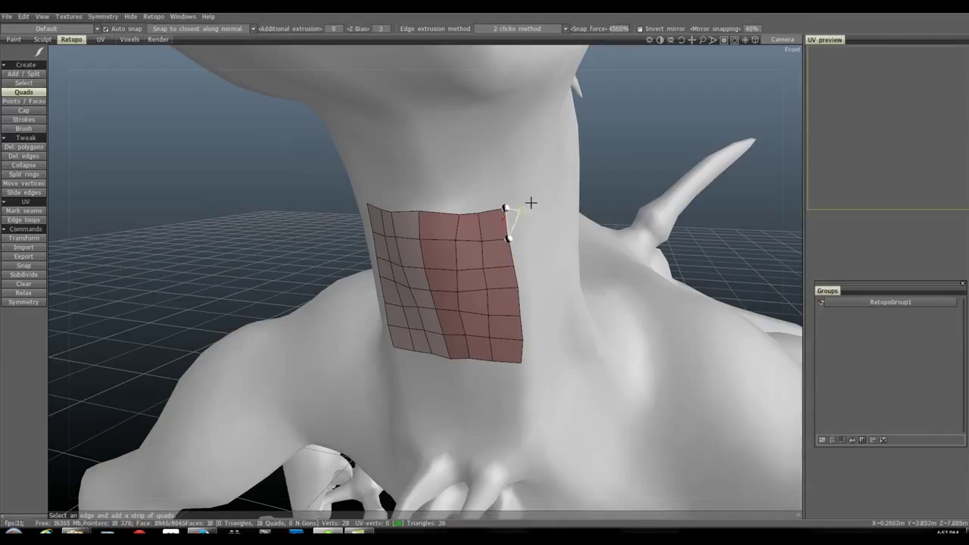
left_click(530, 220)
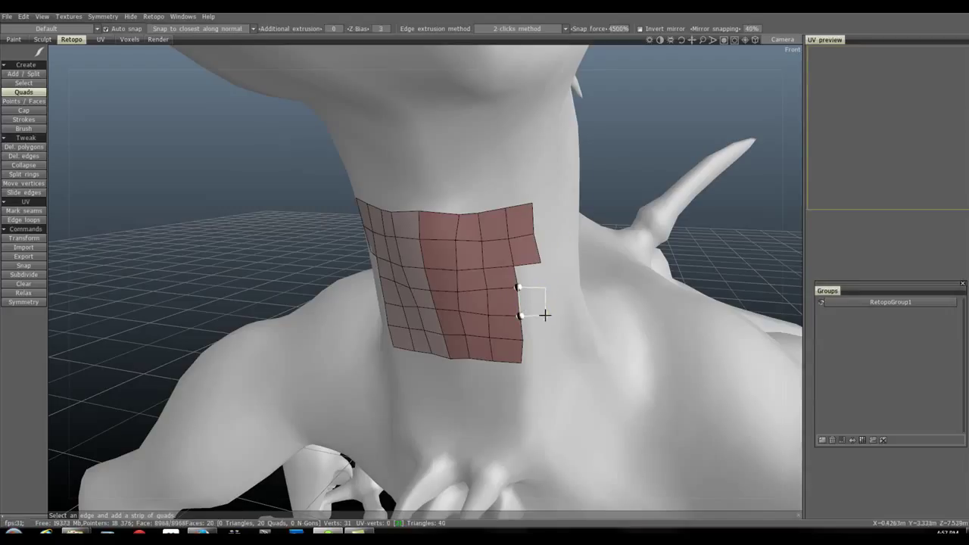
left_click(521, 315)
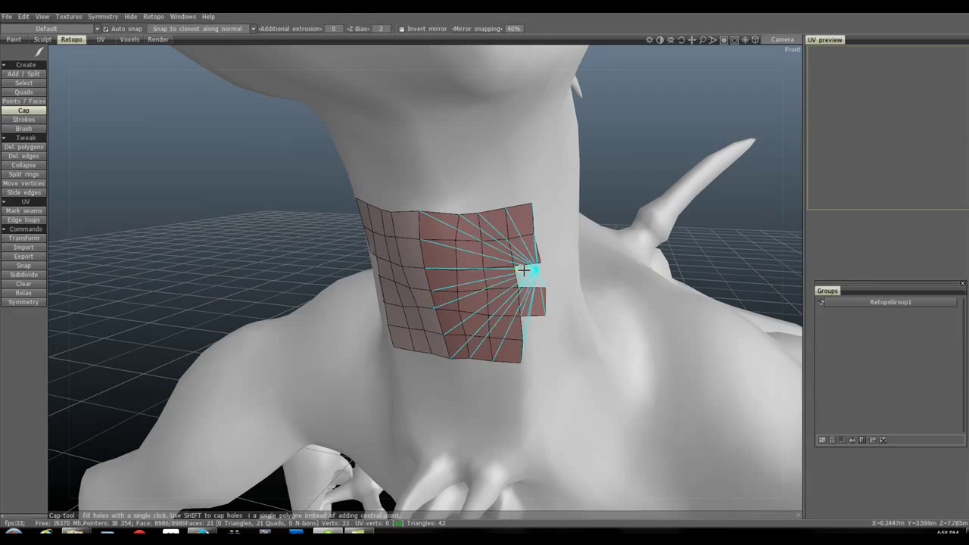
Extrude extra quads around the right notch so the patch encloses a small square hole.
left_click(522, 271)
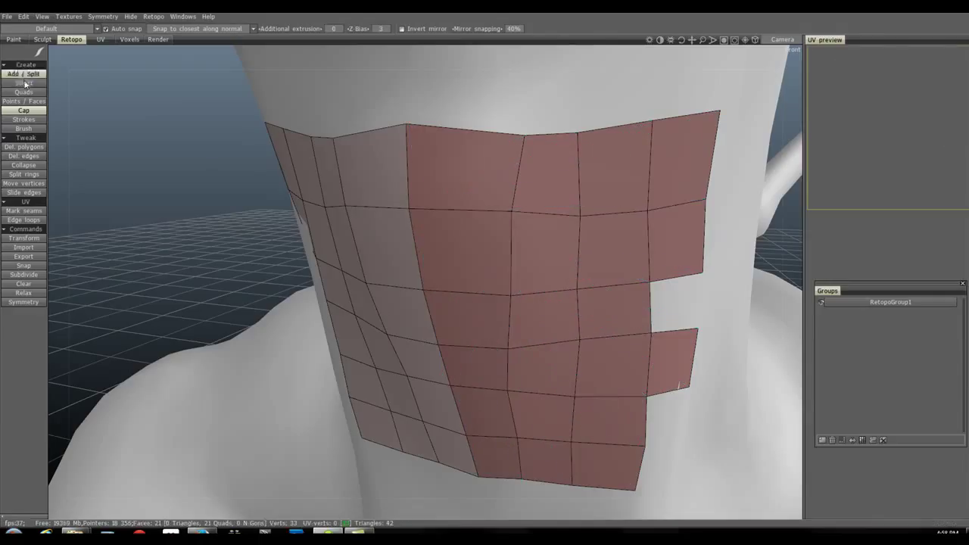
left_click(24, 82)
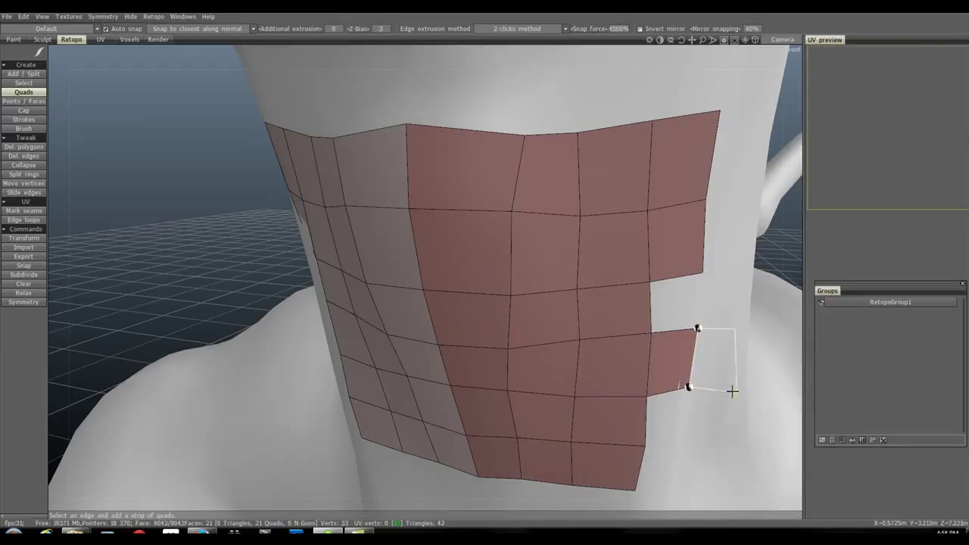
left_click(708, 276)
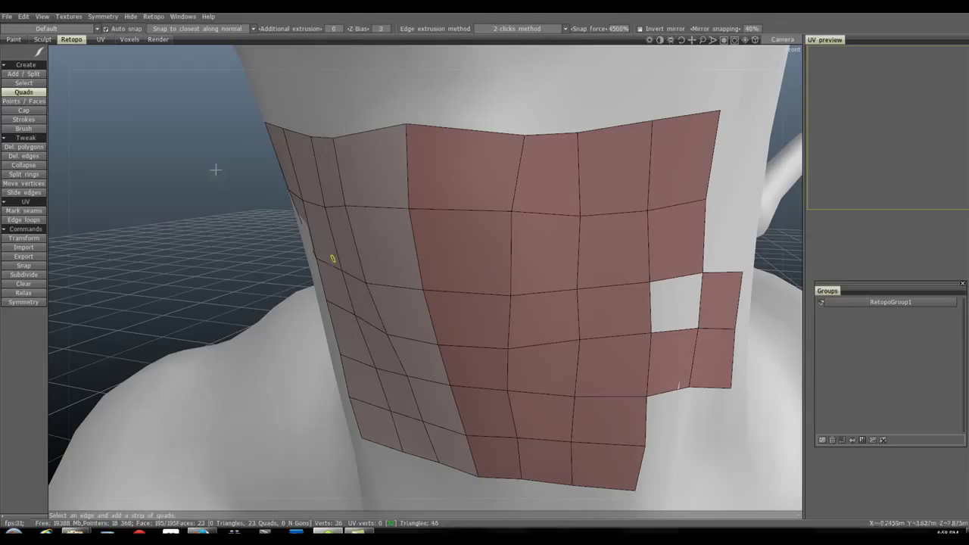
Cap the small square hole with the Cap tool, leaving a solid quad patch.
left_click(24, 109)
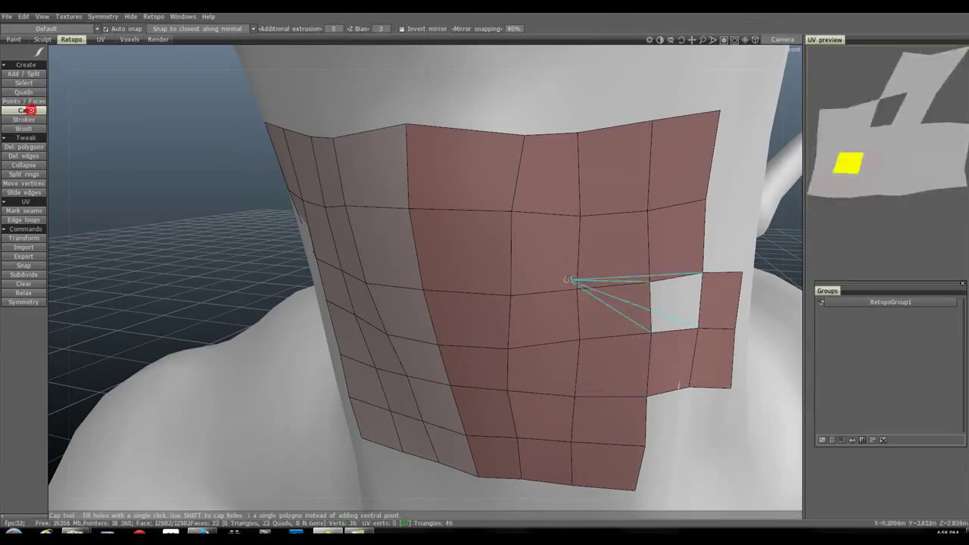
left_click(681, 295)
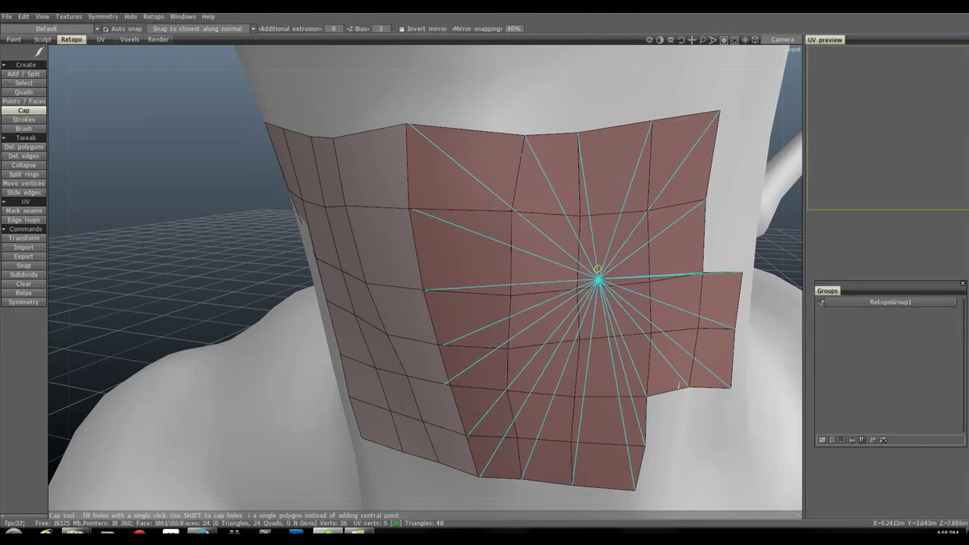
left_click_drag(598, 285, 436, 190)
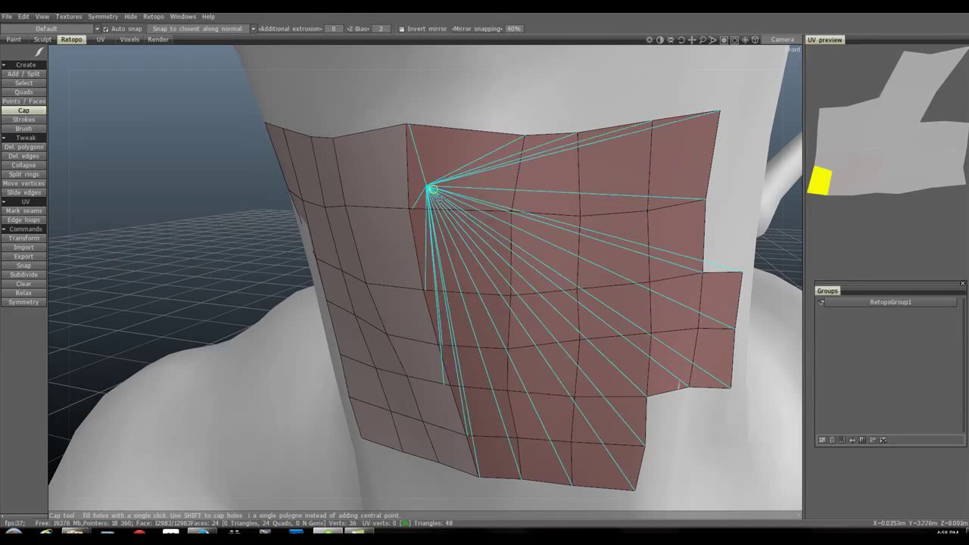
left_click(24, 82)
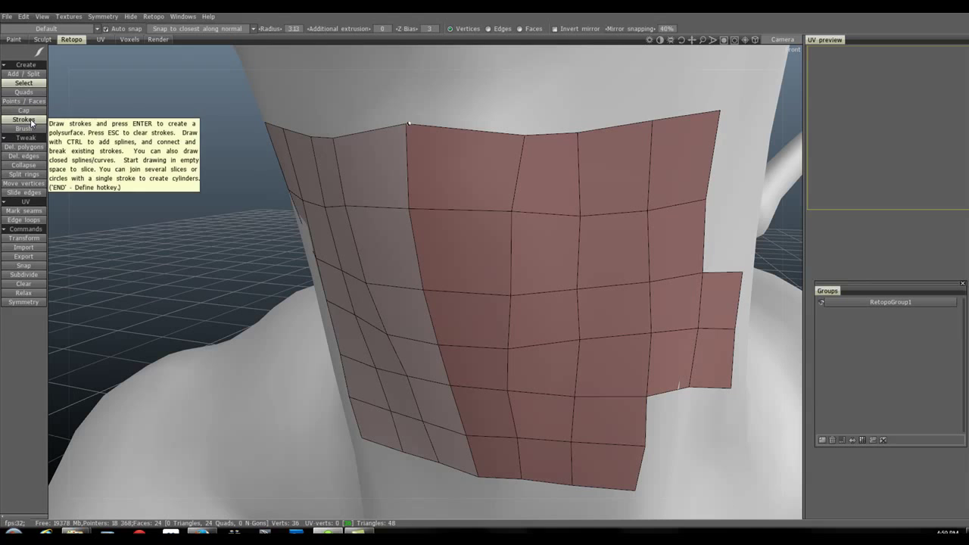
Draw a horizontal then a crossing vertical guide stroke on the lower neck with the Strokes tool.
left_click(24, 81)
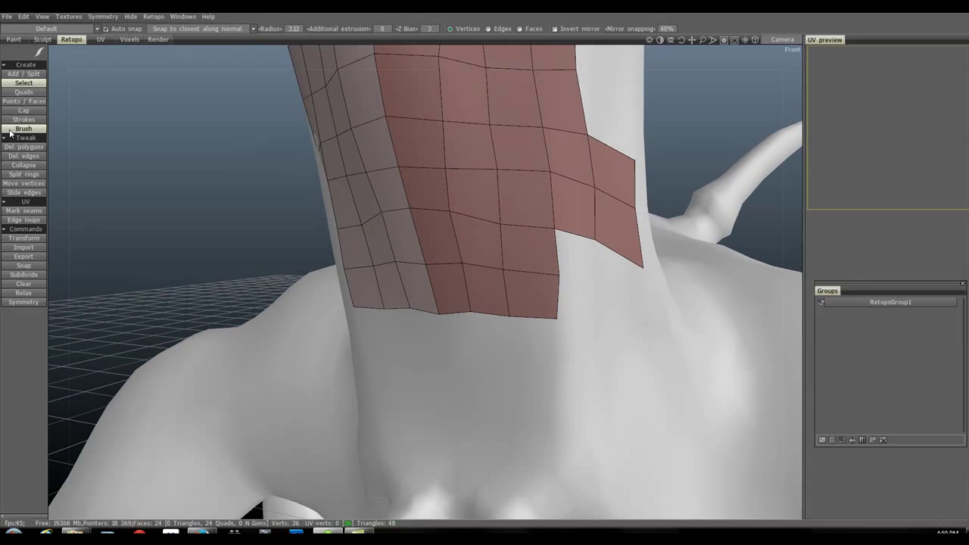
left_click(23, 118)
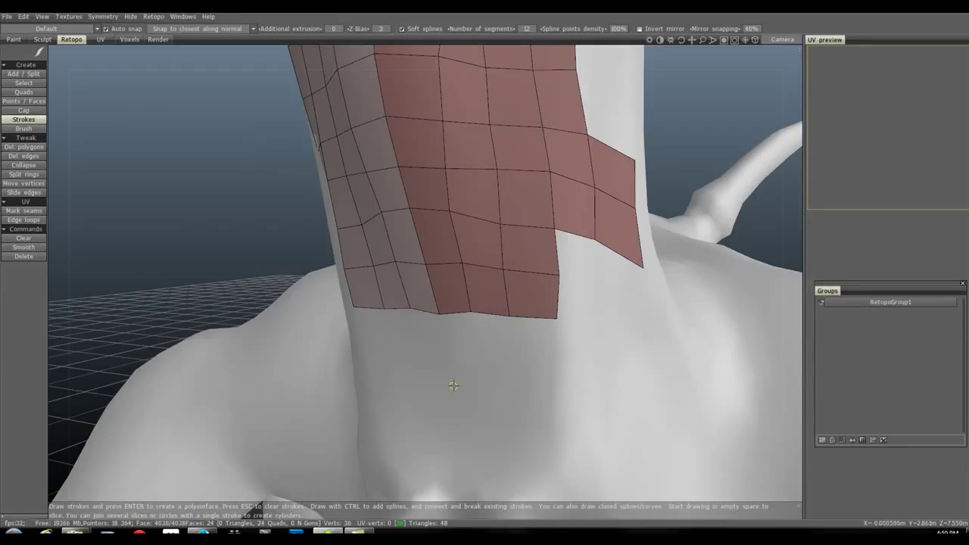
left_click_drag(454, 386, 569, 387)
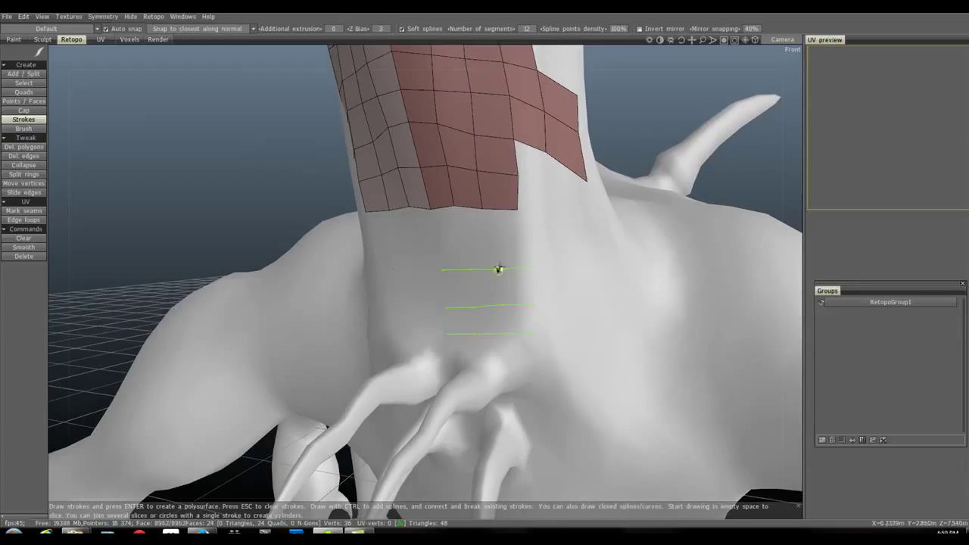
mouse_move(497, 251)
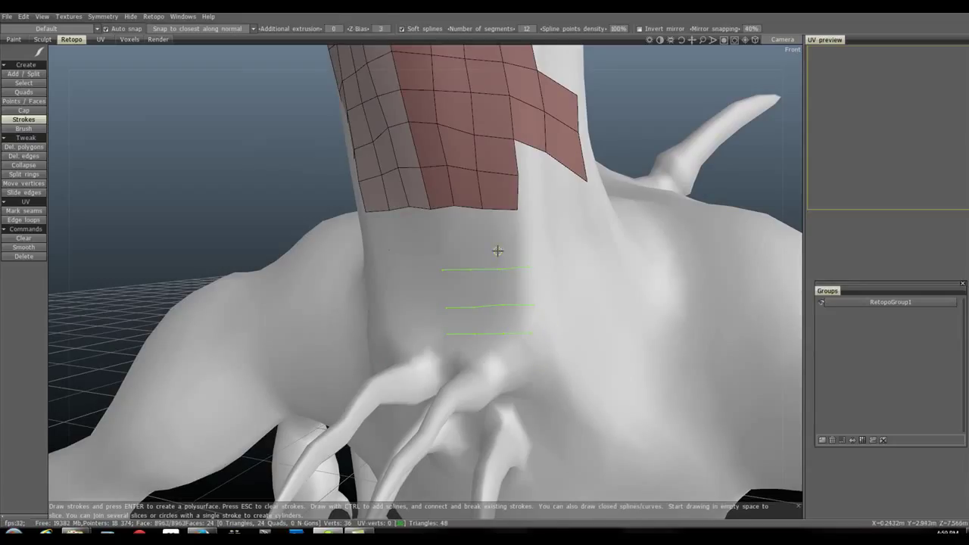
left_click_drag(499, 260, 503, 339)
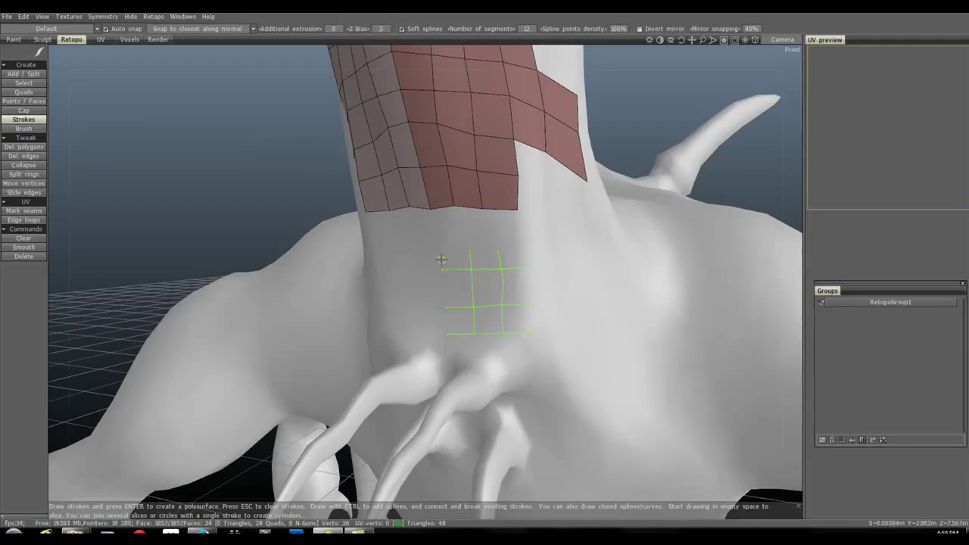
mouse_move(451, 324)
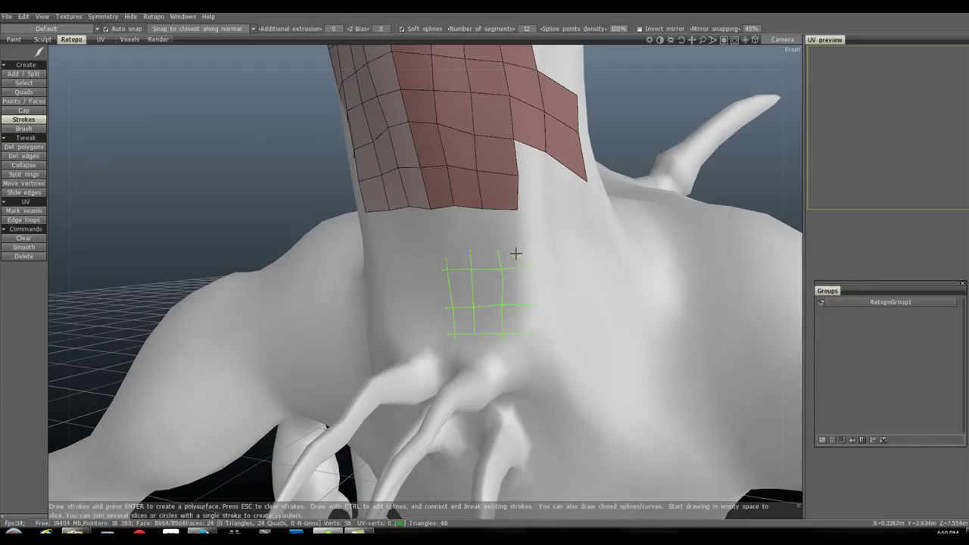
mouse_move(524, 260)
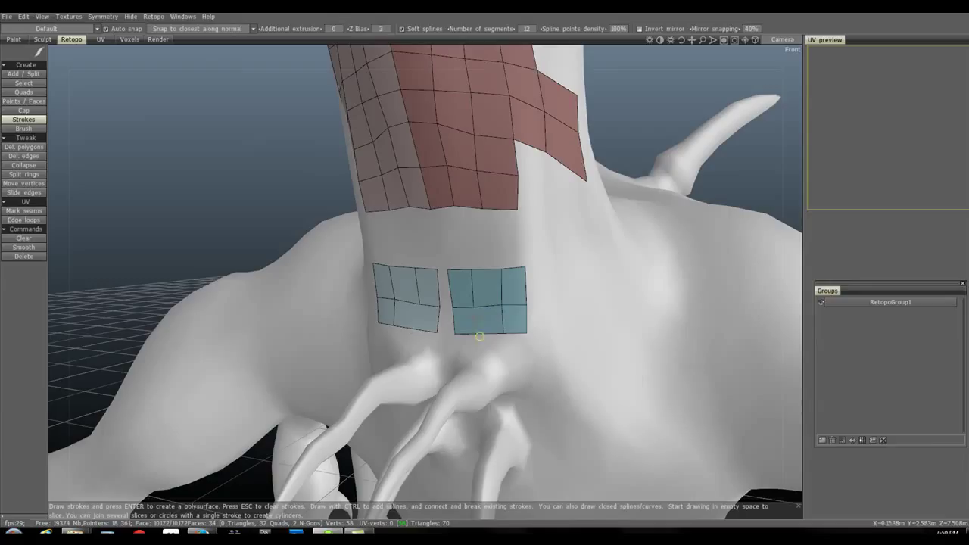
mouse_move(457, 342)
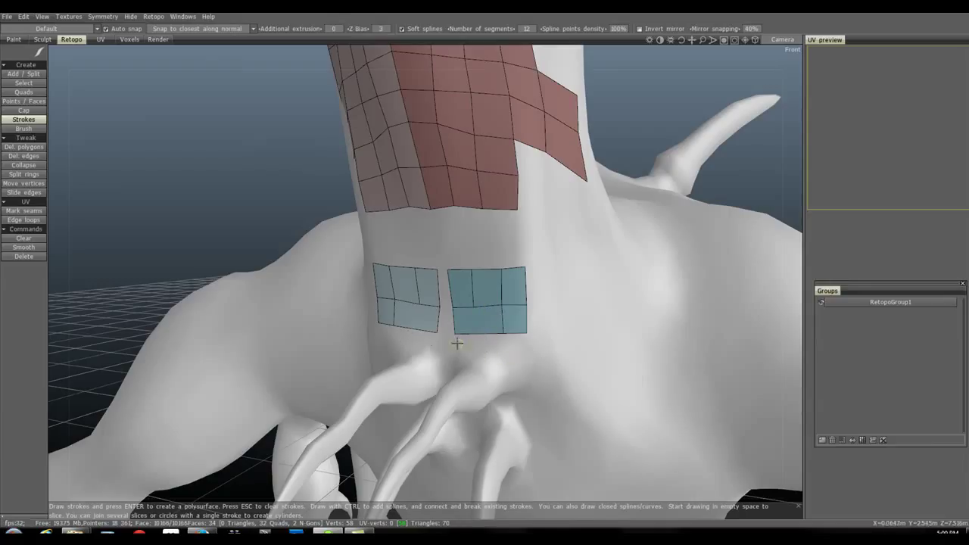
mouse_move(335, 272)
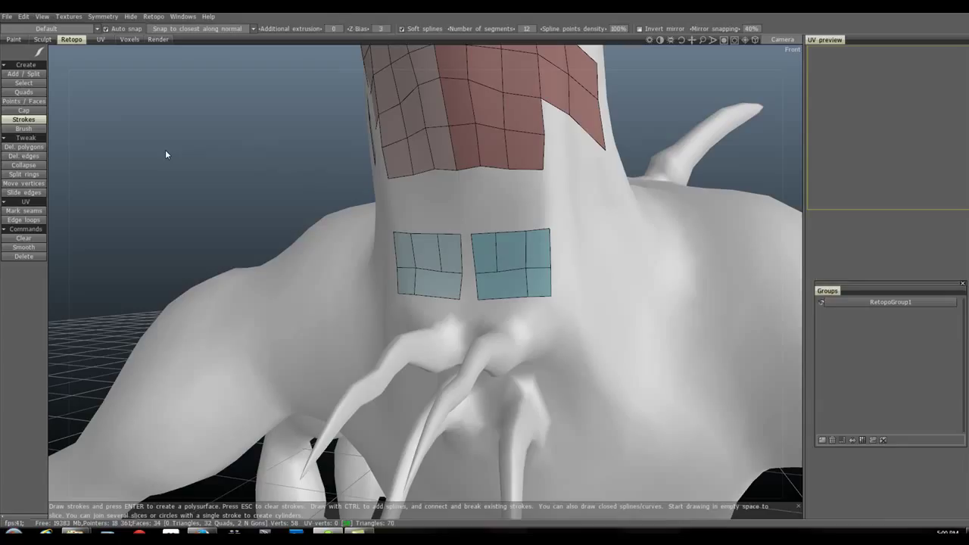
Build two small quad patches on the chest from the sketched guide strokes.
left_click(25, 73)
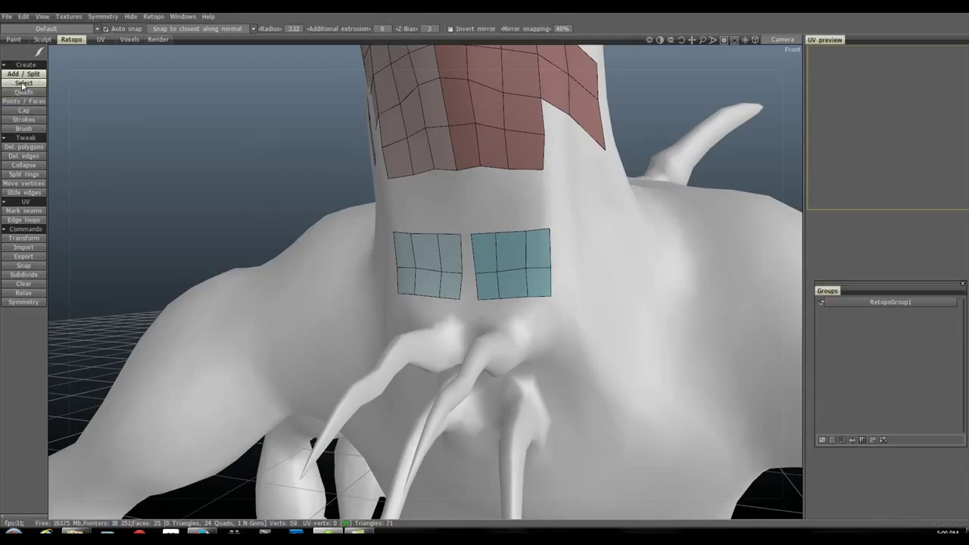
left_click(23, 127)
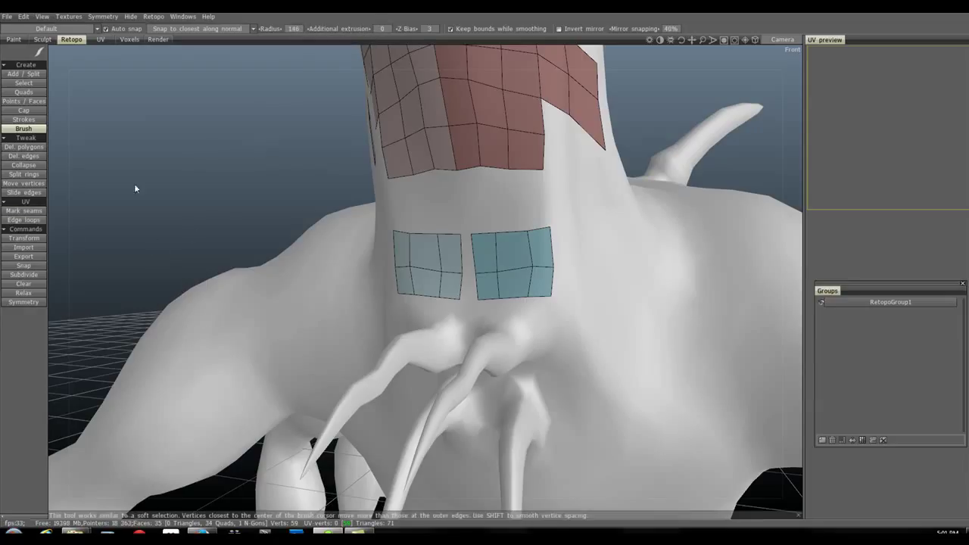
left_click(25, 145)
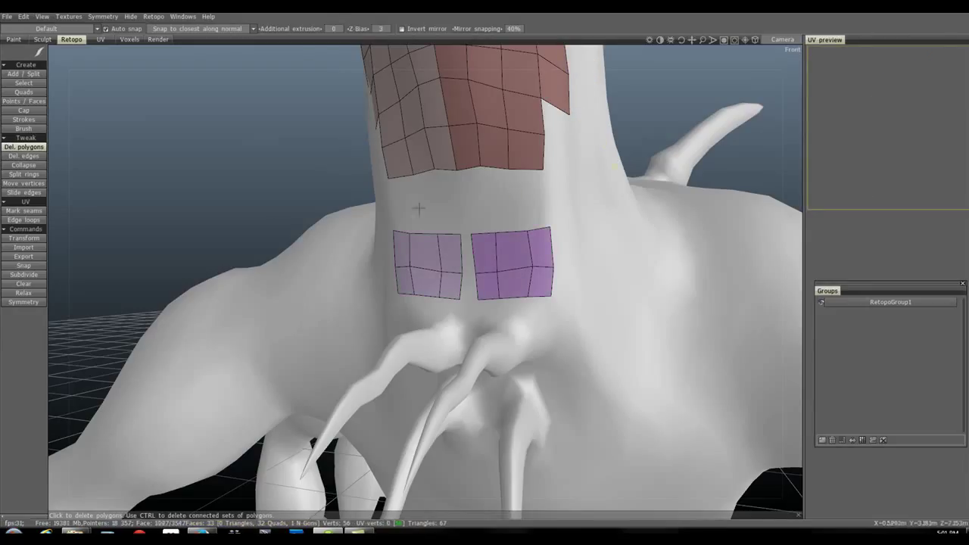
Activate Del. edges and then the Collapse tweak tool for the neck patches.
left_click(24, 155)
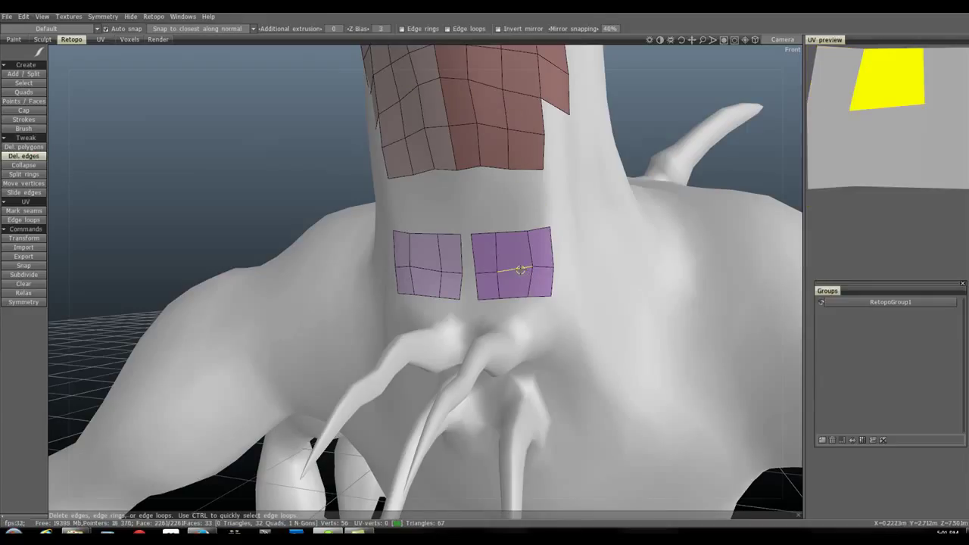
left_click(521, 270)
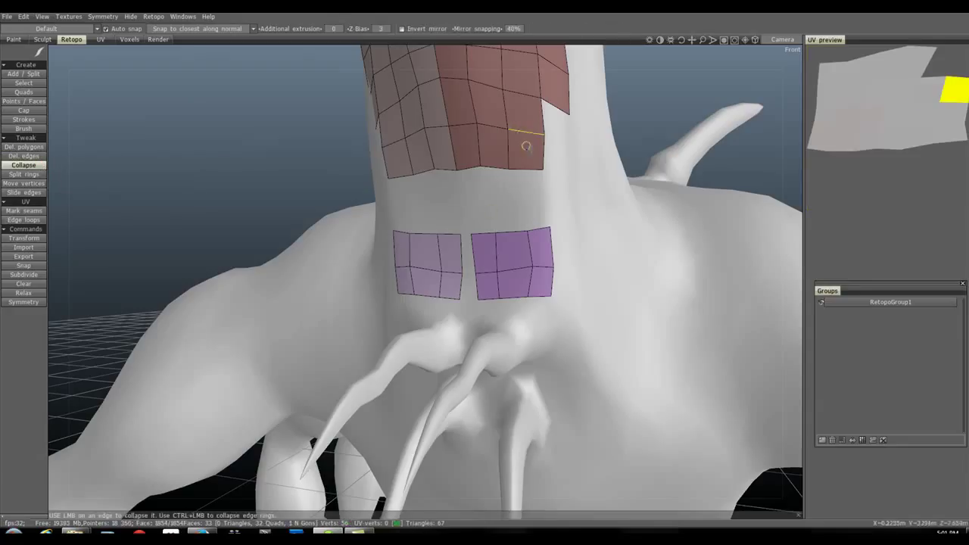
Collapse two edges at the large patch's corner and two along its lower border.
left_click(530, 148)
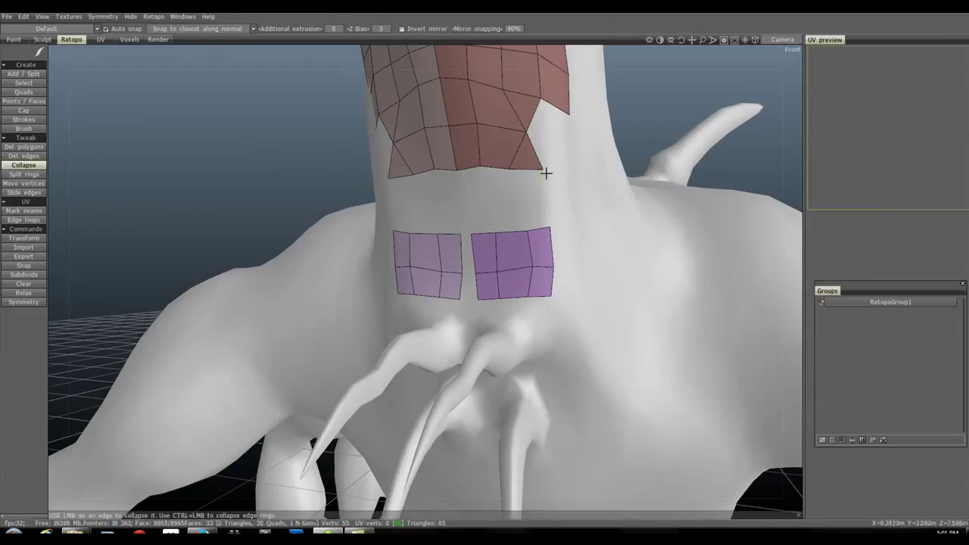
left_click(518, 94)
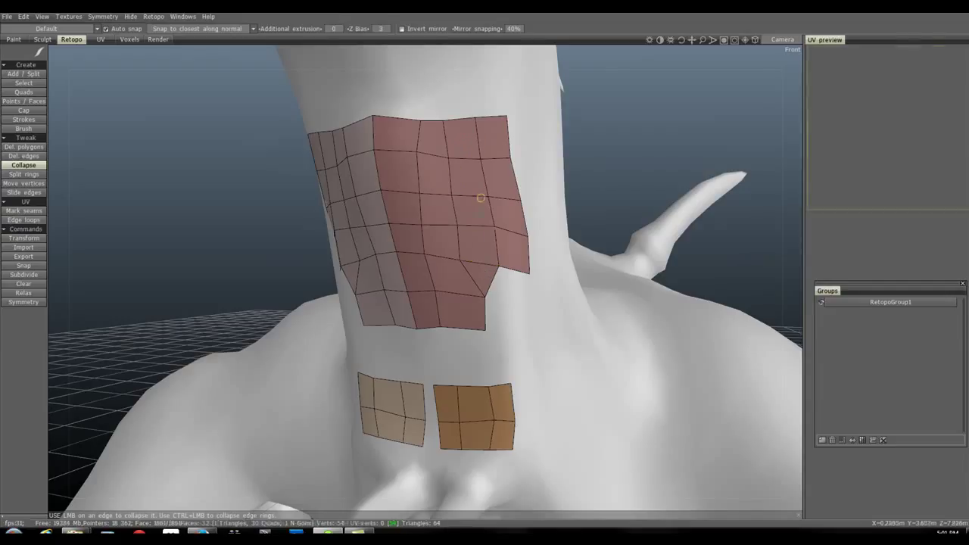
left_click(477, 264)
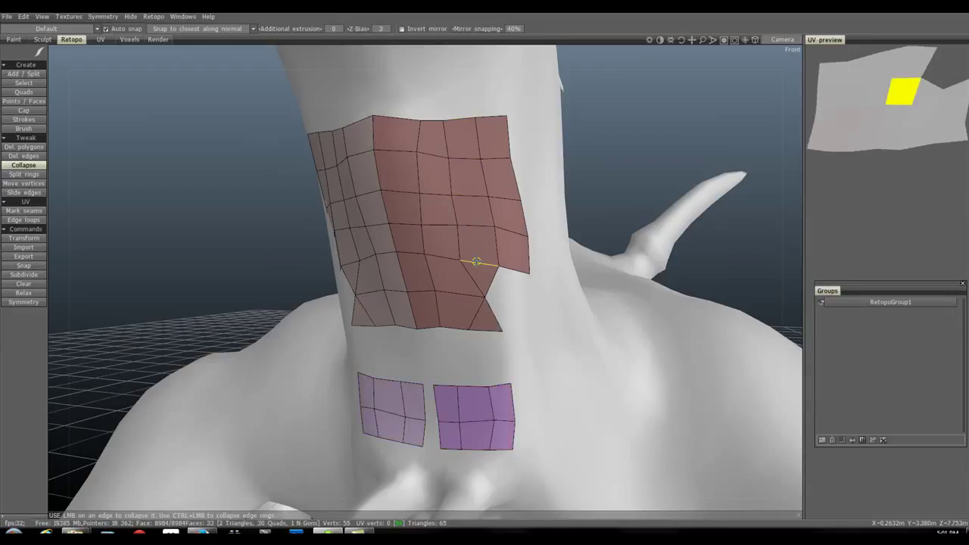
left_click(477, 260)
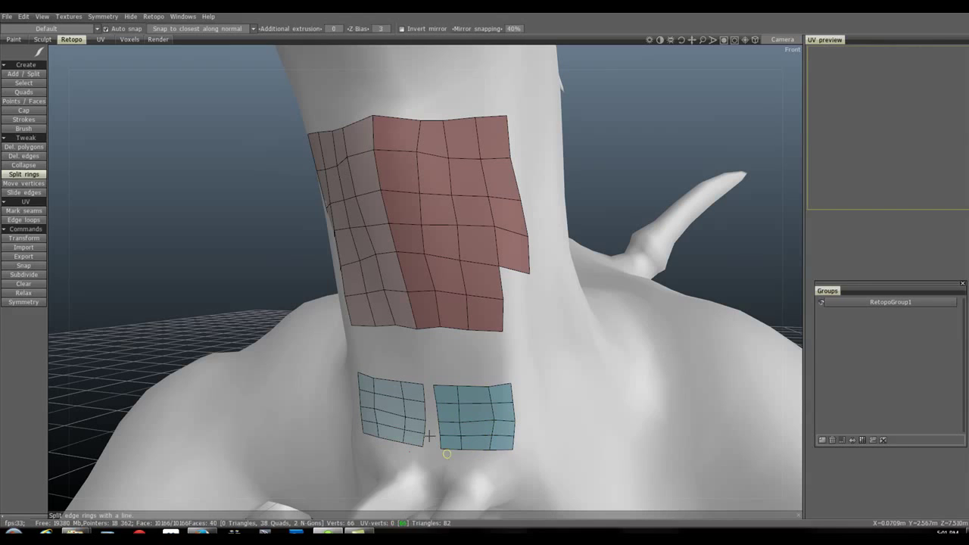
Insert edge rings through the large neck patch with Split rings, densifying its quad grid.
left_click_drag(447, 303, 590, 166)
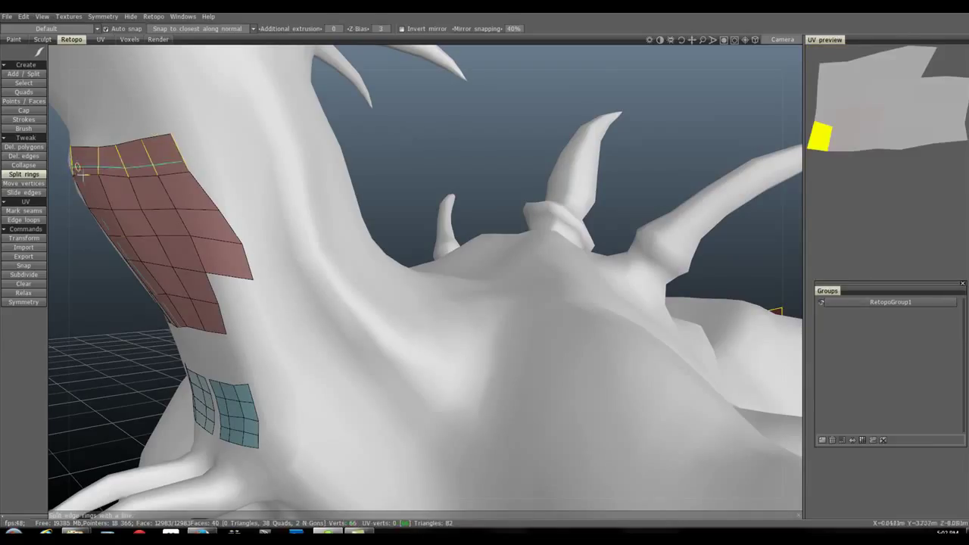
left_click(79, 164)
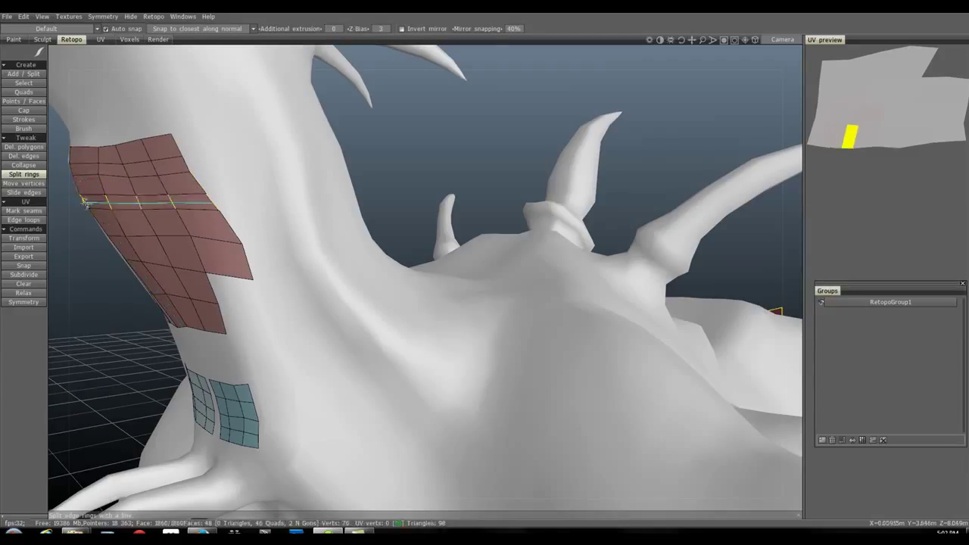
left_click(161, 276)
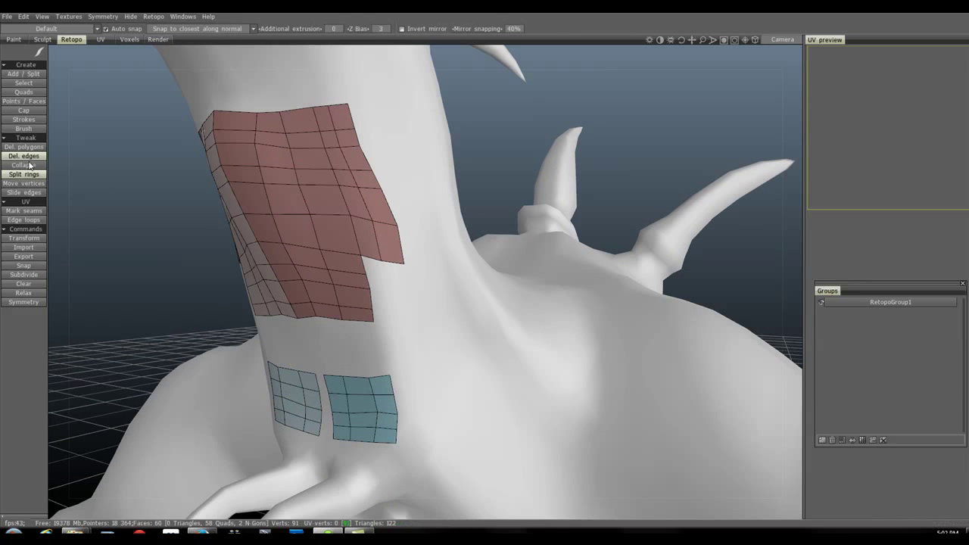
left_click(24, 183)
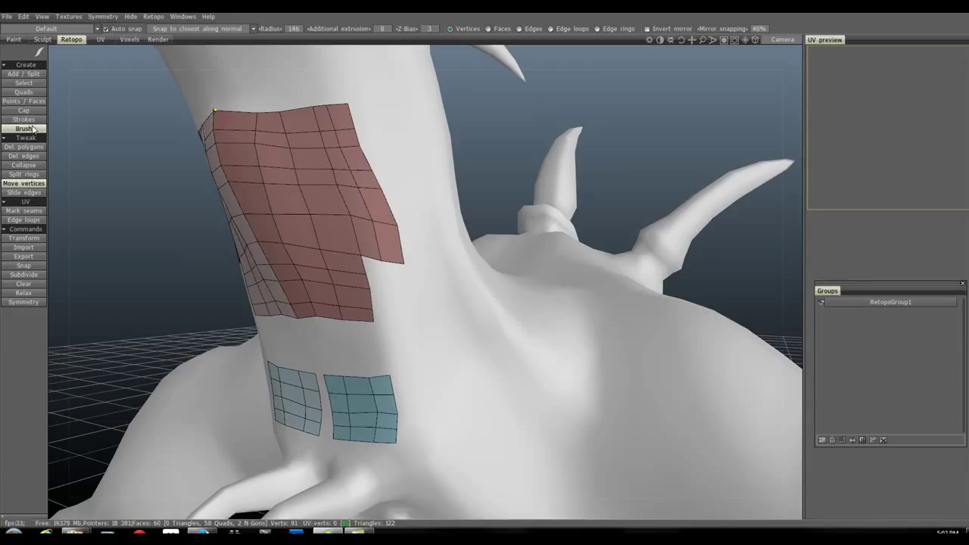
Activate the soft Brush tweak tool for pushing retopo vertices.
left_click(24, 127)
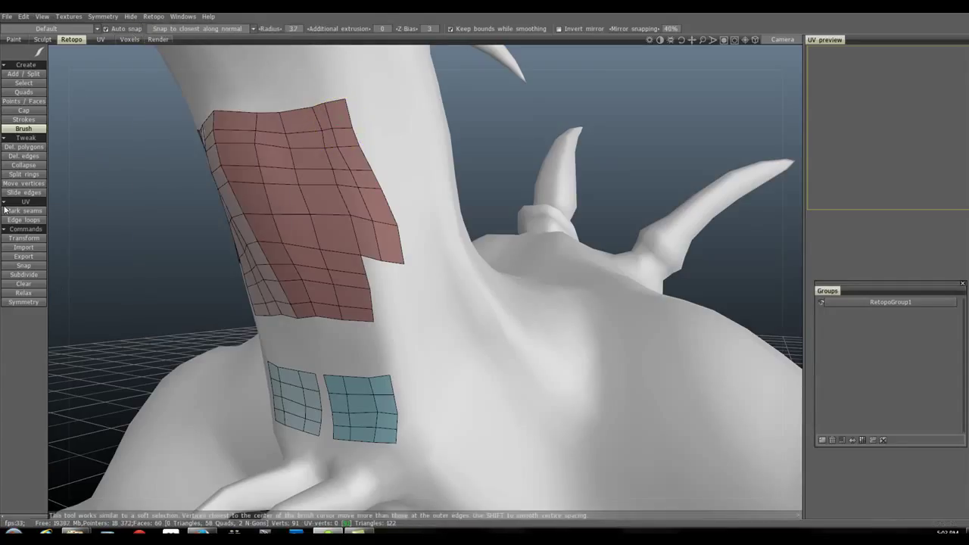
mouse_move(24, 147)
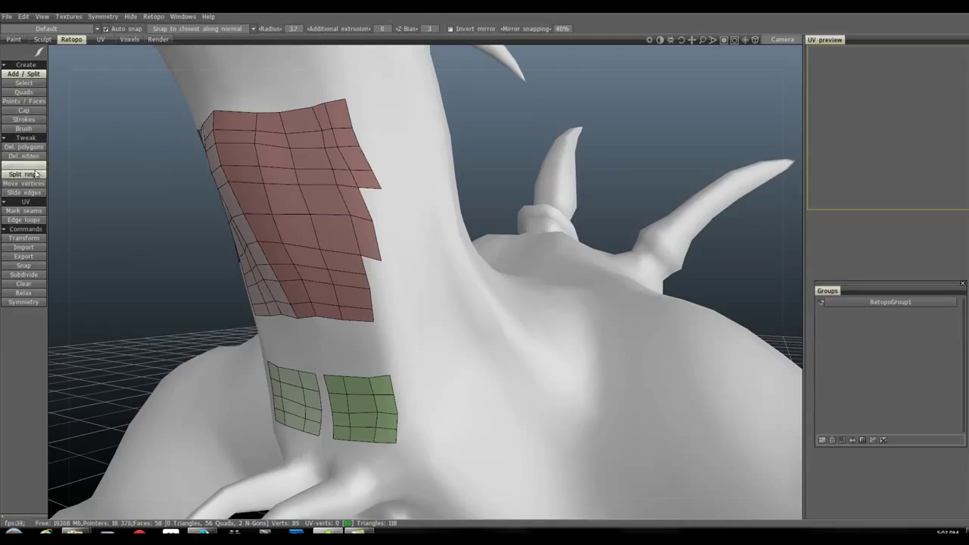
mouse_move(33, 176)
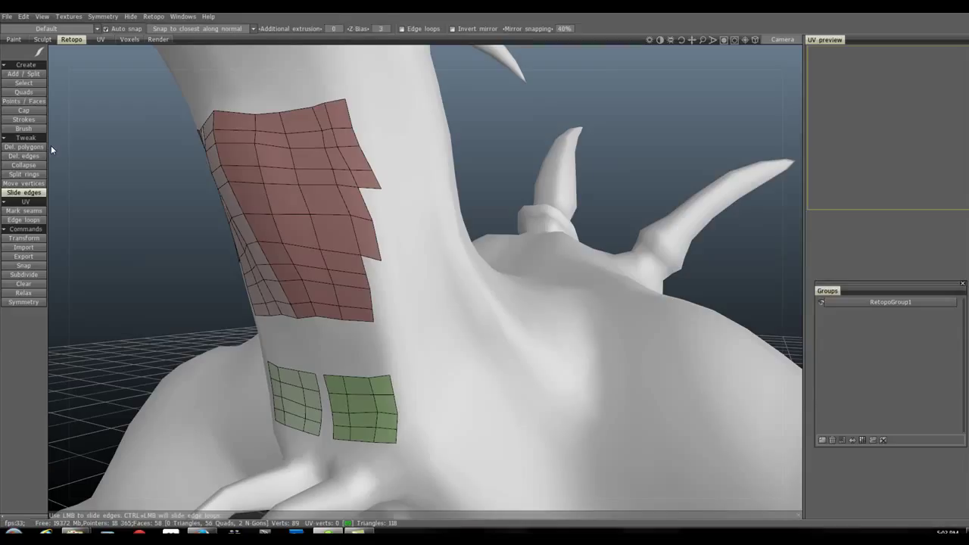
mouse_move(152, 166)
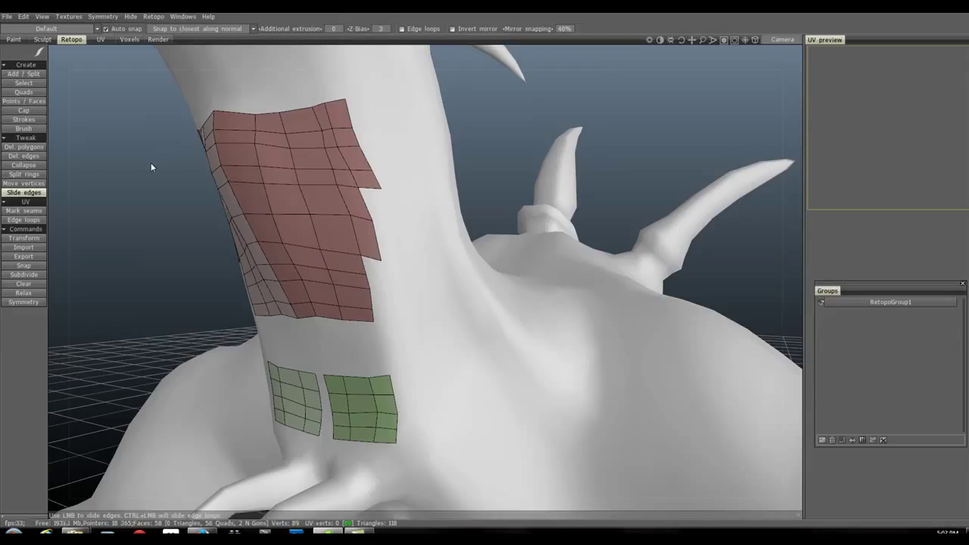
Drag an edge loop across the large neck patch with Slide edges.
left_click(291, 215)
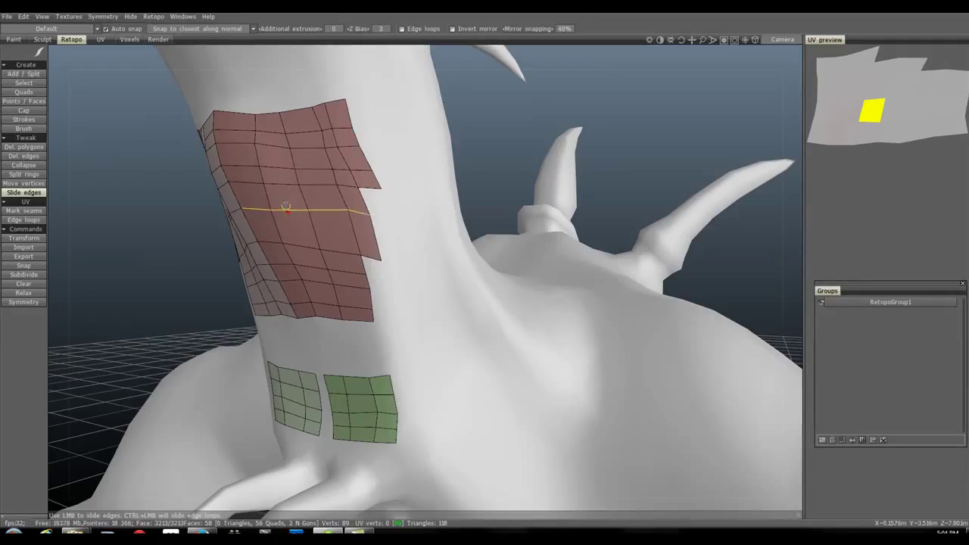
left_click_drag(286, 206, 287, 215)
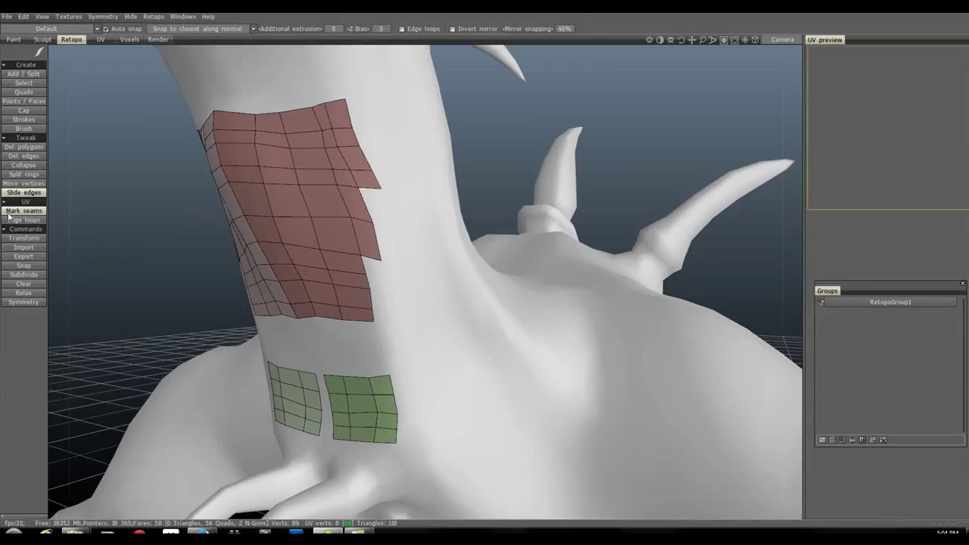
mouse_move(24, 210)
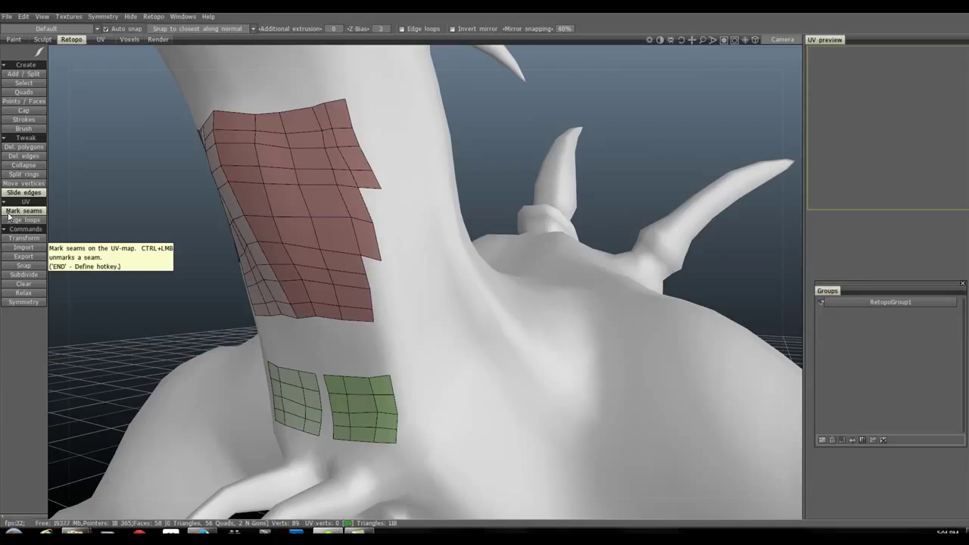
mouse_move(24, 258)
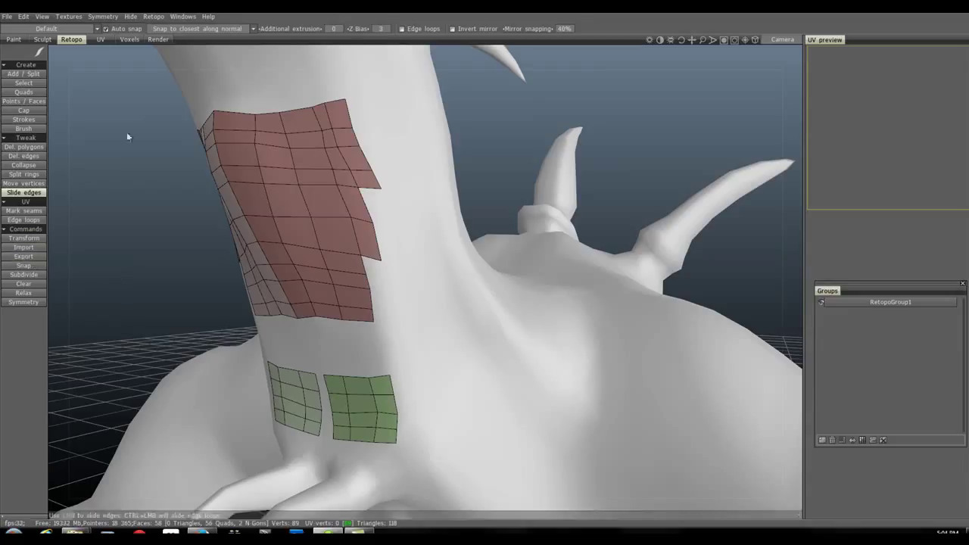
Bring up the File commands list to save the scene as a new file.
left_click(8, 15)
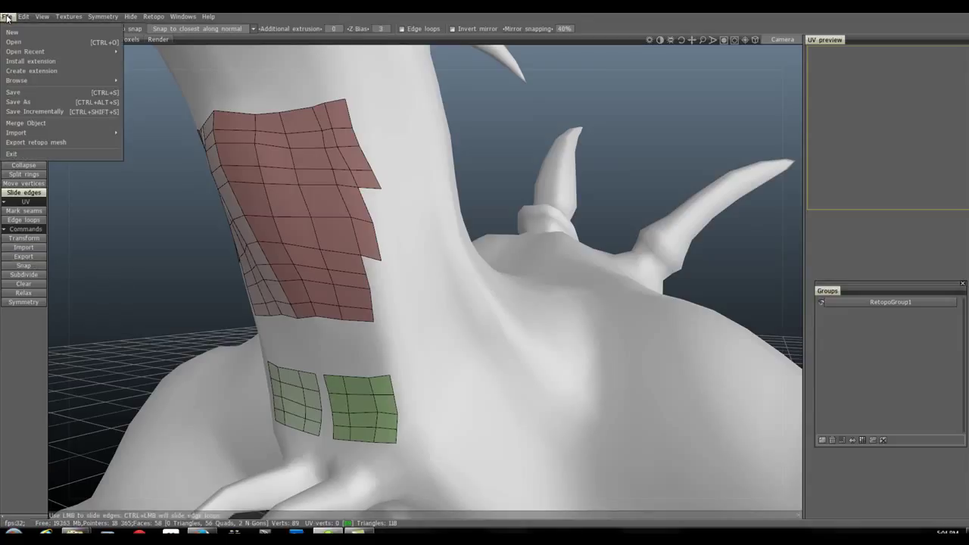
mouse_move(42, 102)
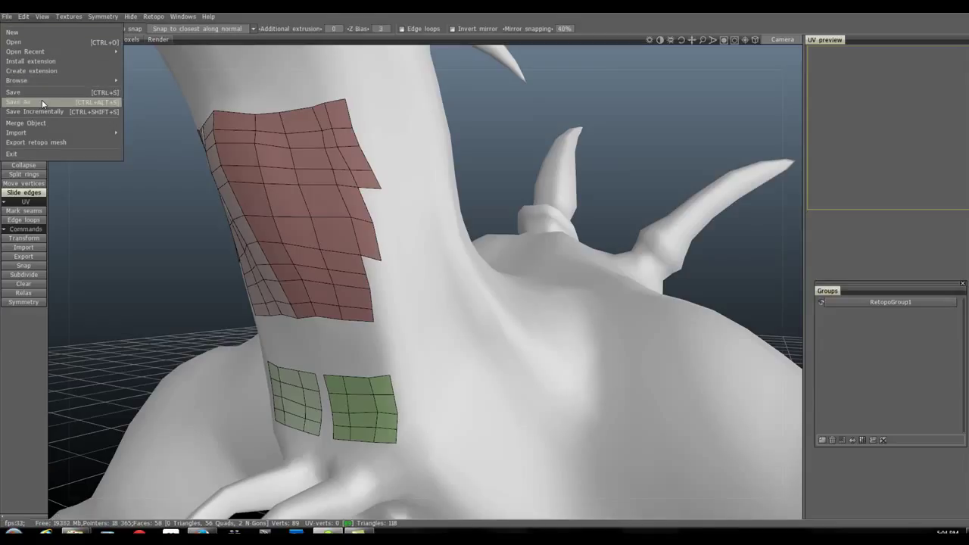
mouse_move(18, 103)
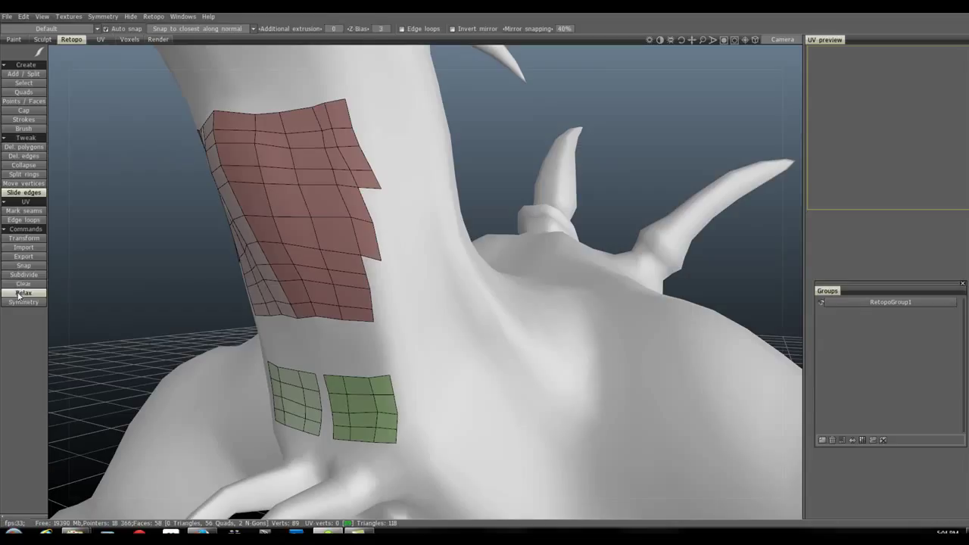
mouse_move(24, 274)
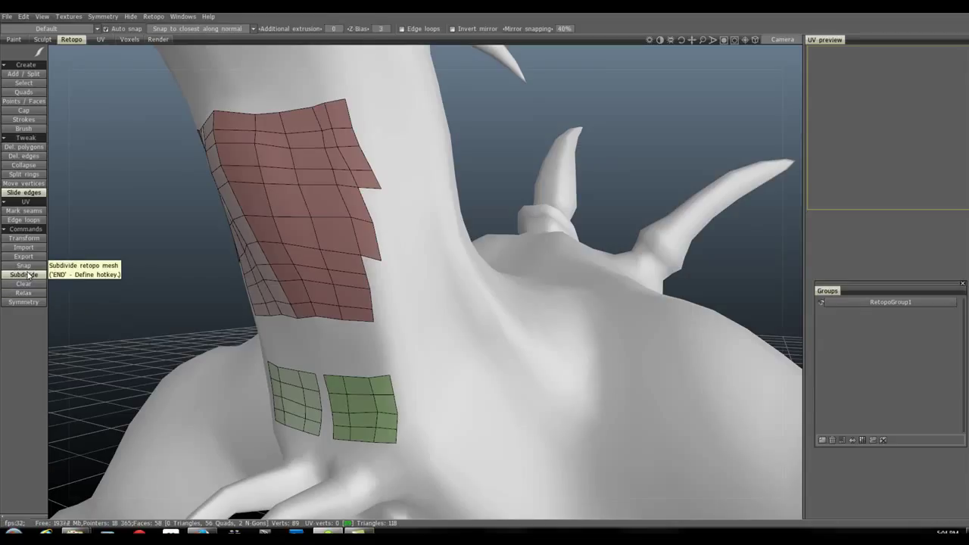
Subdivide the retopo mesh and zoom out to view the whole creature.
left_click(25, 274)
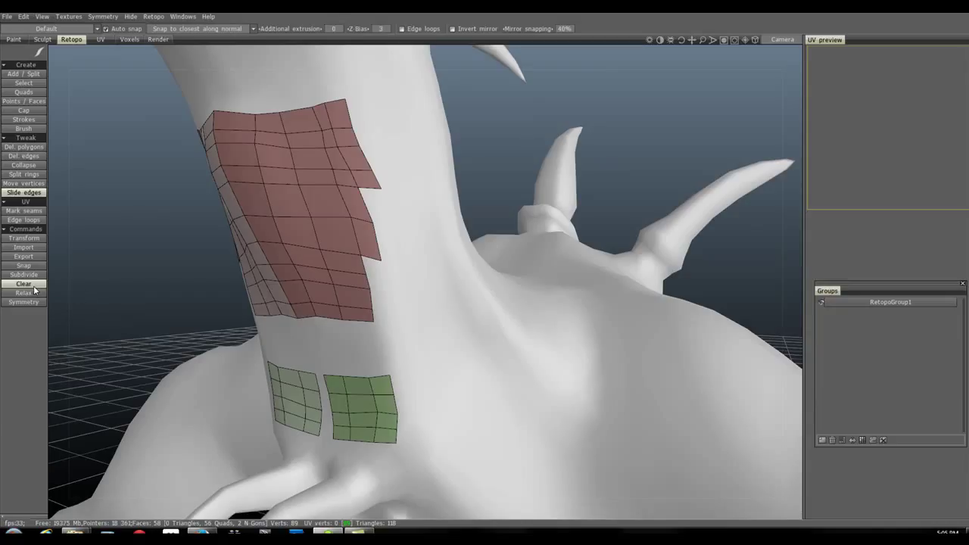
left_click(25, 284)
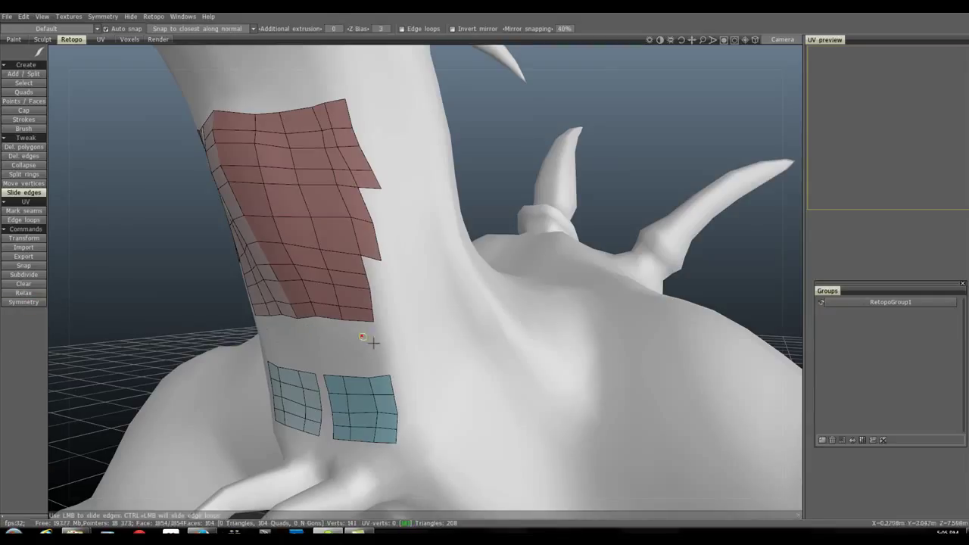
mouse_move(141, 308)
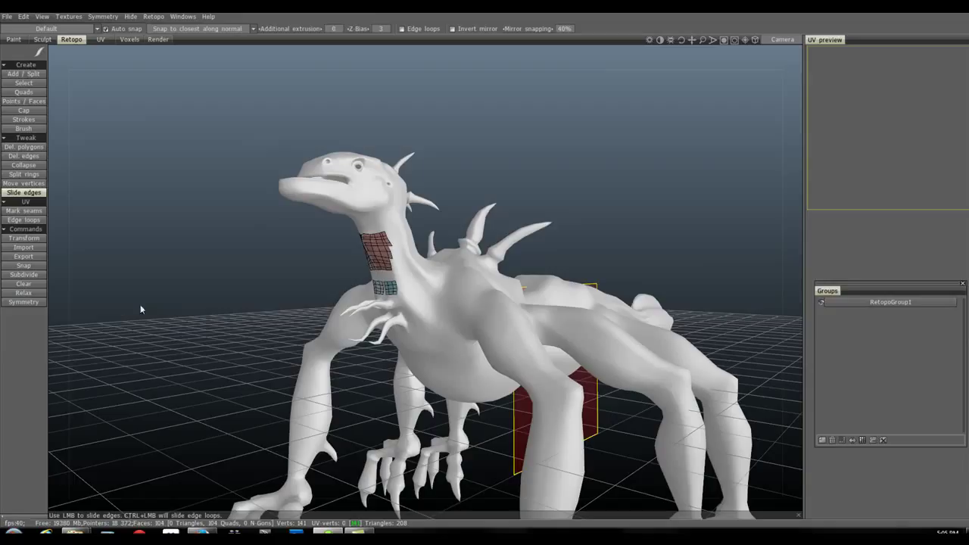
mouse_move(21, 312)
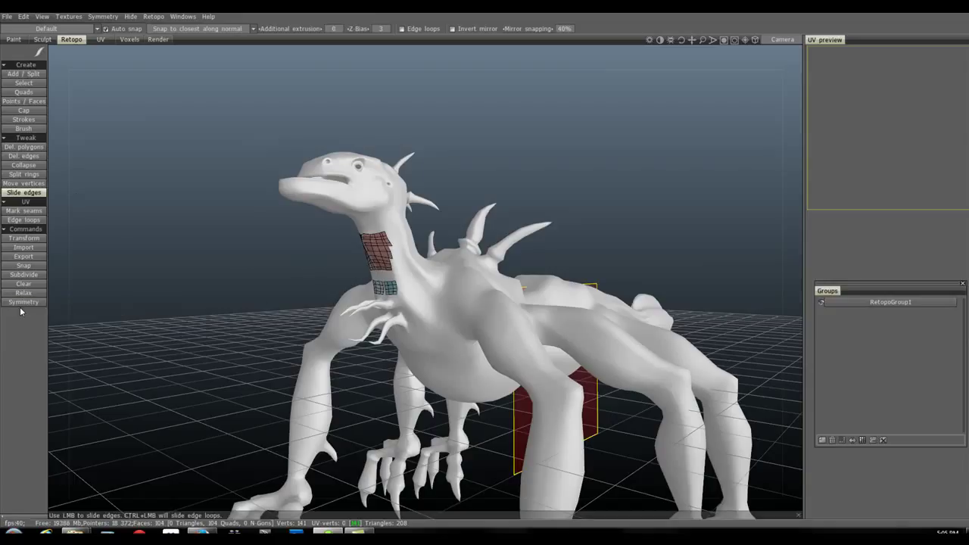